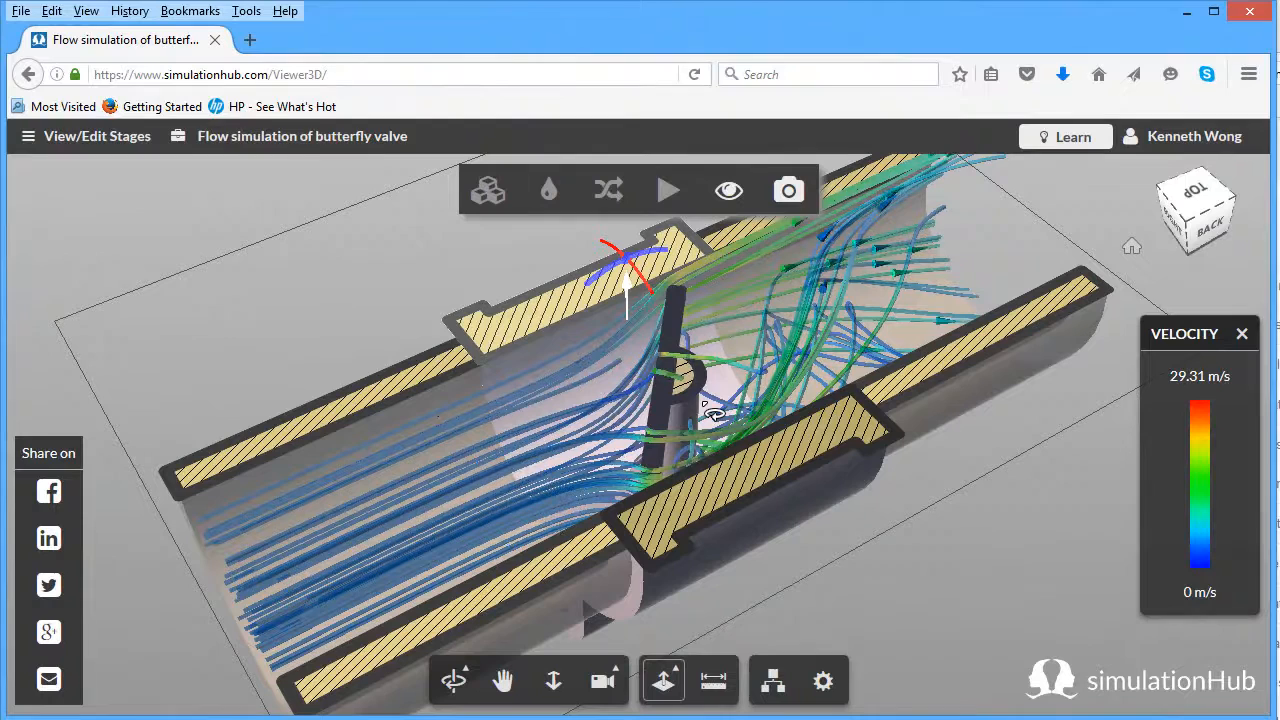
pyautogui.moveTo(663, 680)
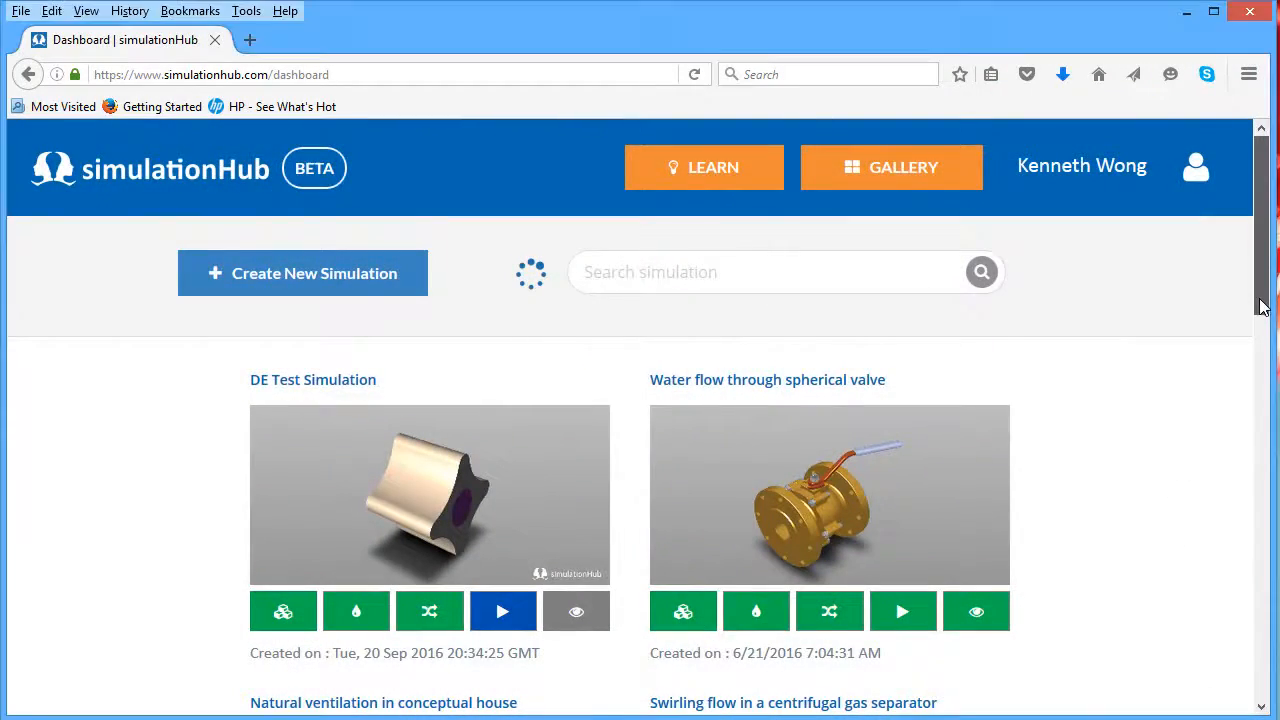
# Scroll down the Dashboard list to reach the DE Flow Test with SimHub simulation.
pyautogui.scroll(-3)
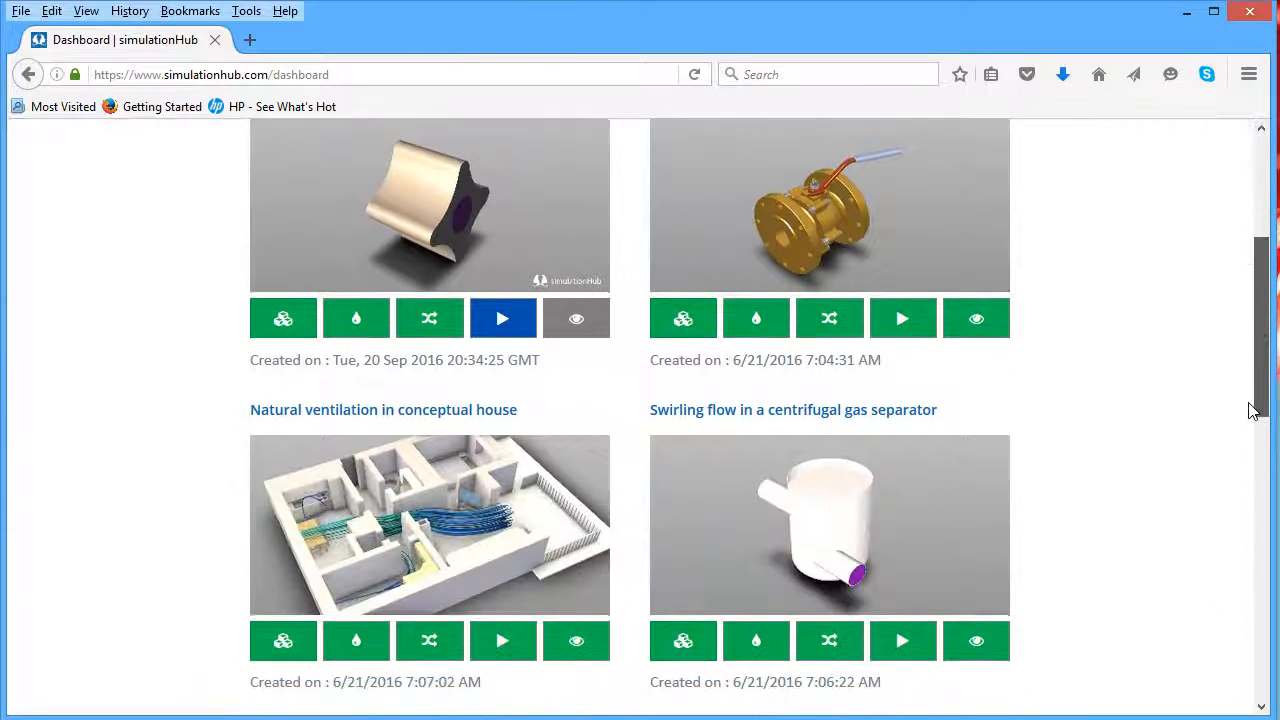
pyautogui.scroll(-3)
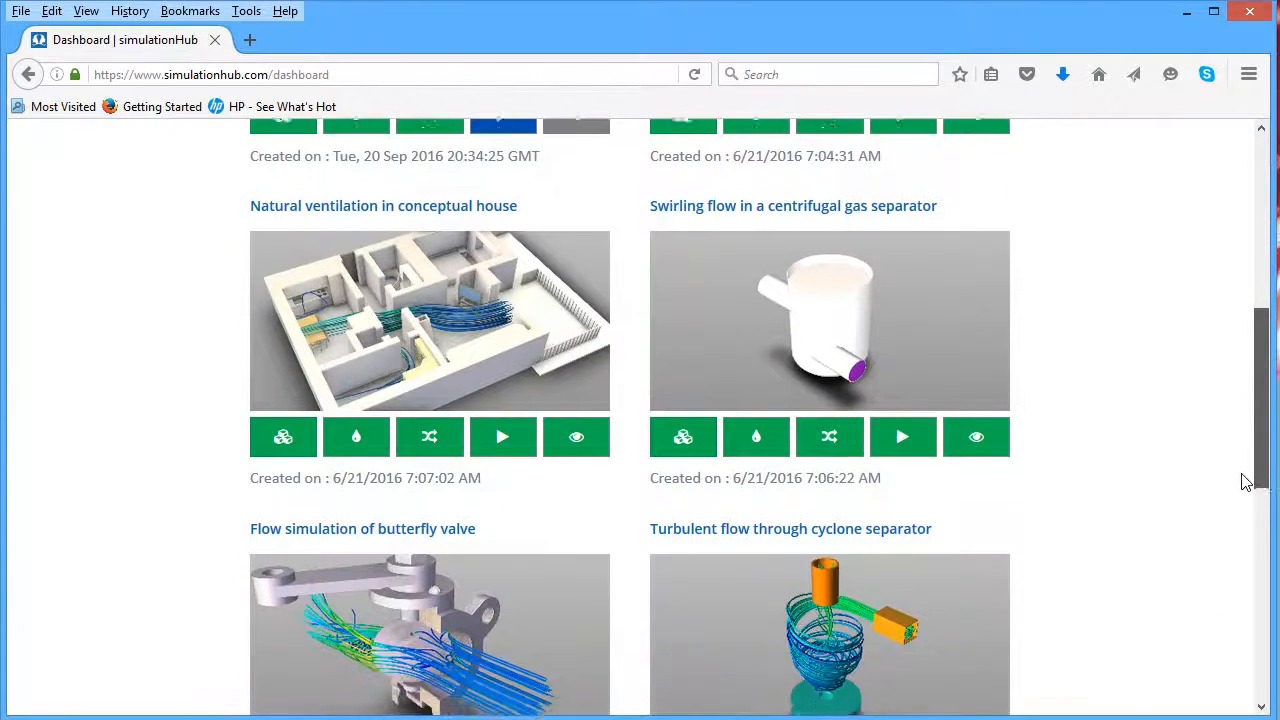
pyautogui.scroll(-3)
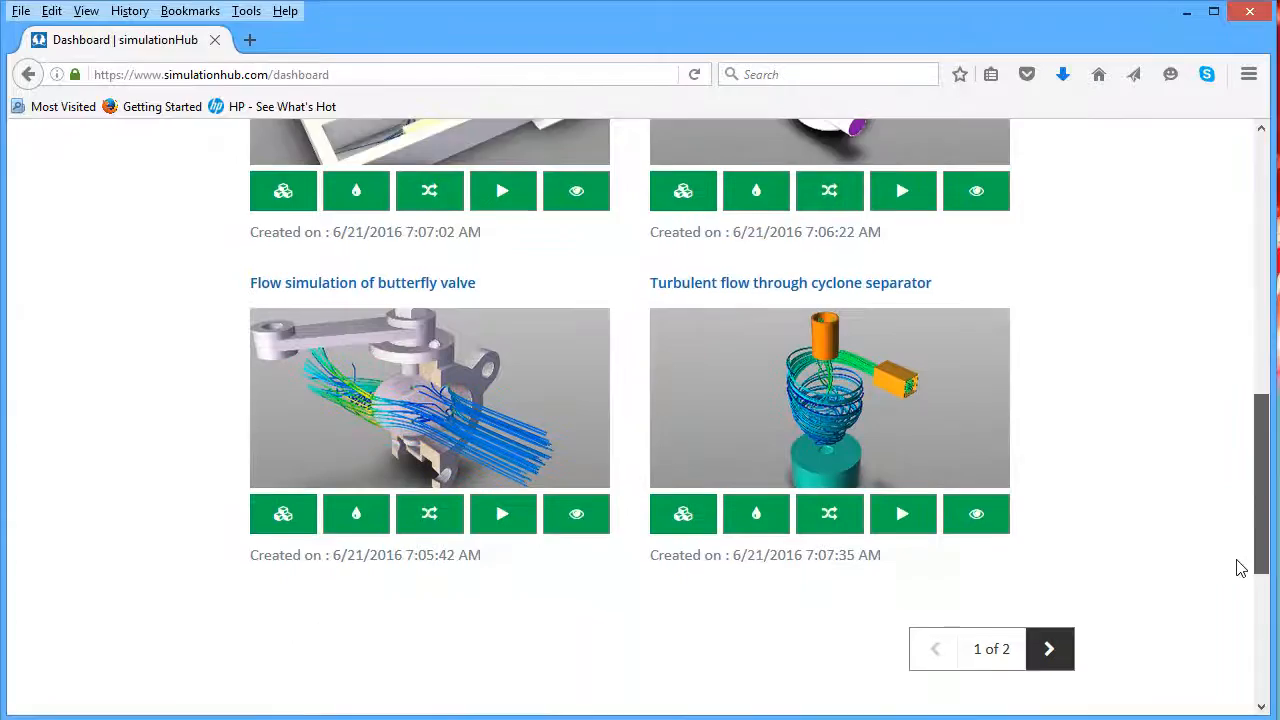
pyautogui.scroll(-3)
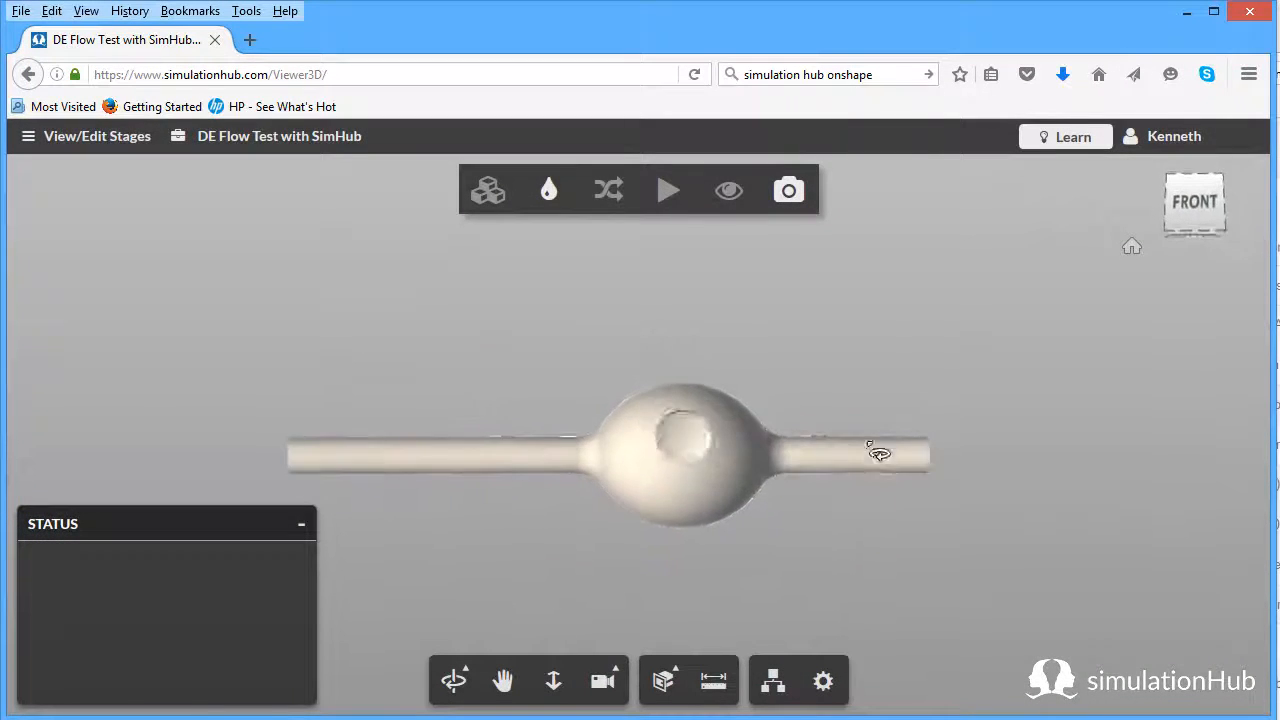
# Orbit the pump model and extract its Internal Fluid Volume.
pyautogui.moveTo(880, 450); pyautogui.dragTo(690, 455)
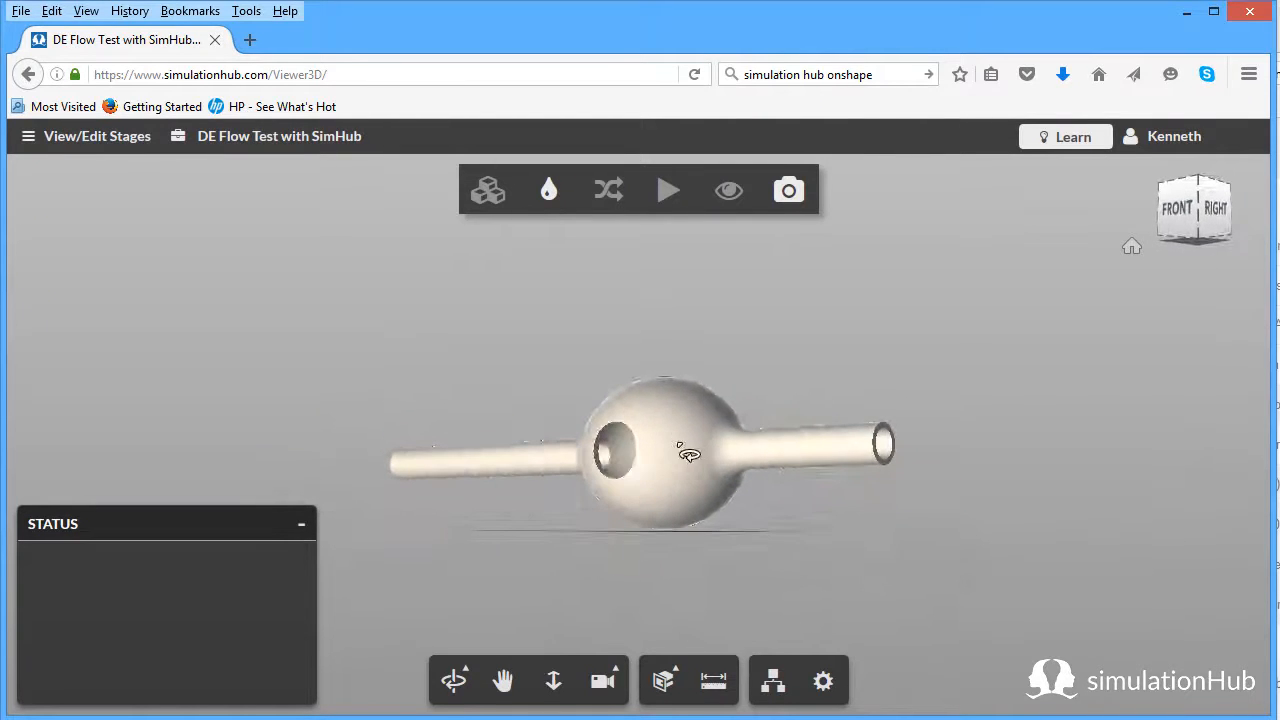
pyautogui.moveTo(688, 453); pyautogui.dragTo(728, 468)
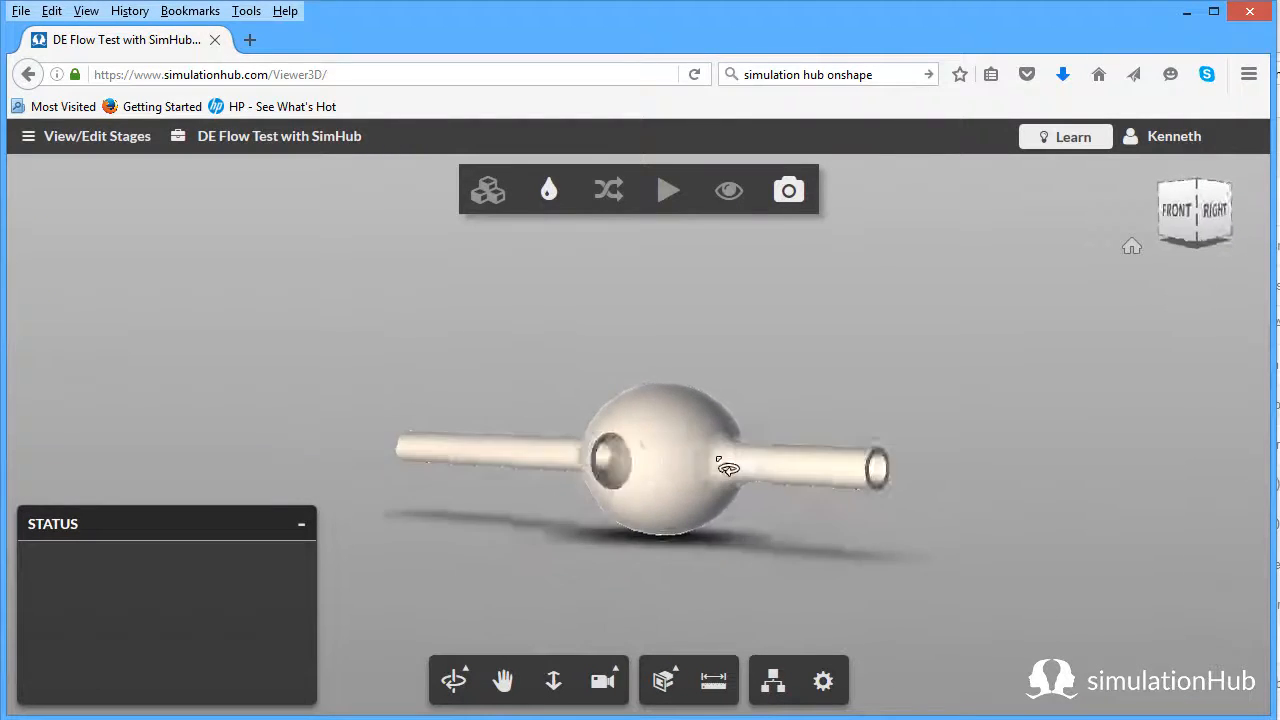
pyautogui.moveTo(728, 468); pyautogui.dragTo(793, 515)
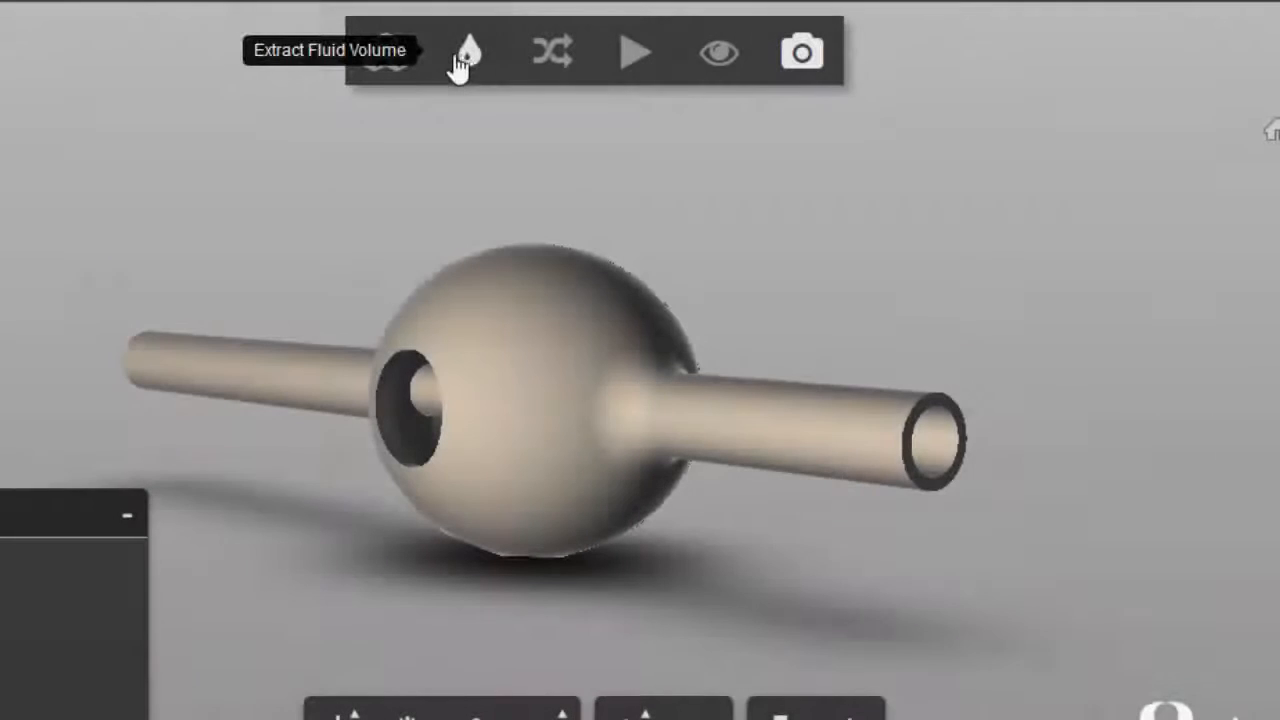
pyautogui.click(471, 51)
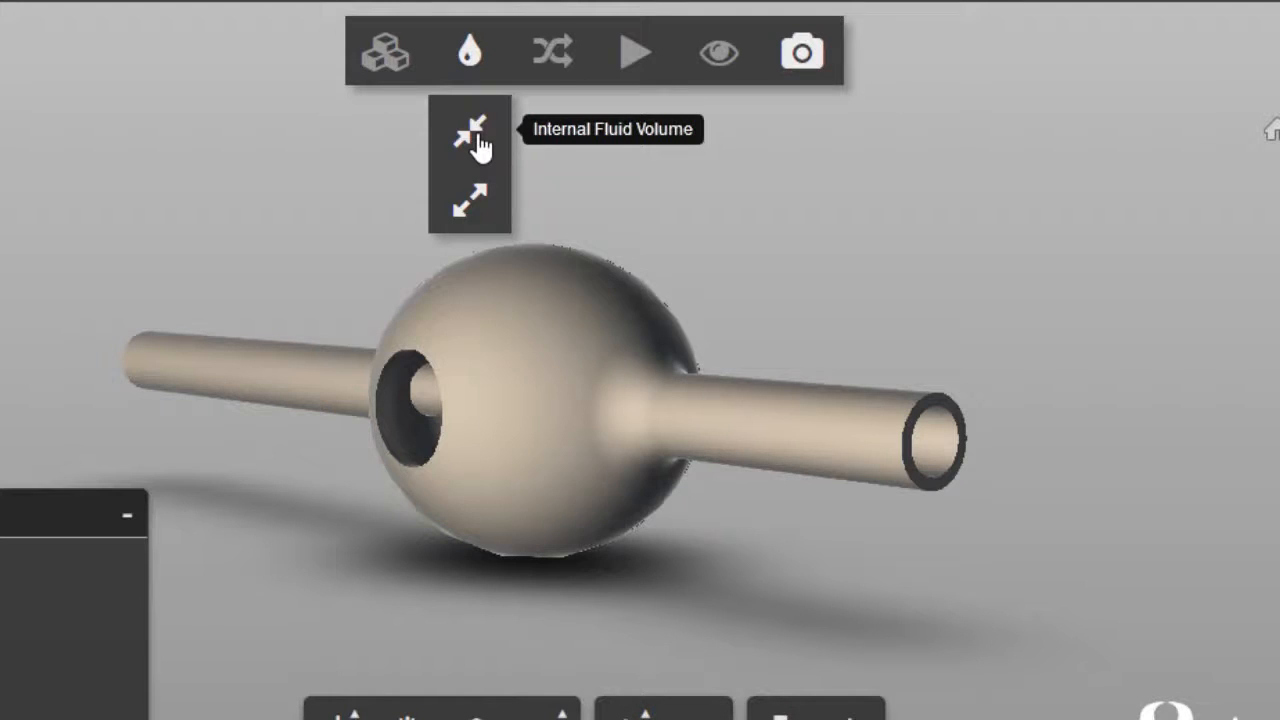
pyautogui.click(469, 128)
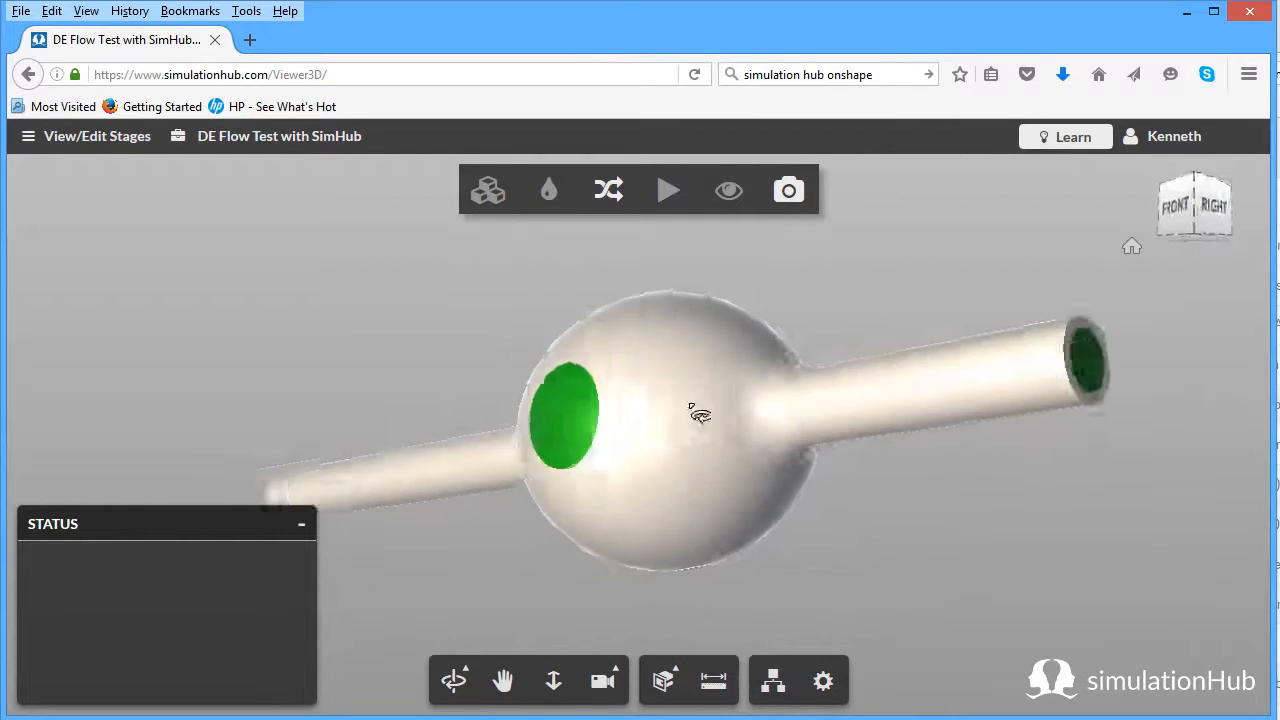
# Hide the selected solid body so only the fluid volume remains.
pyautogui.moveTo(700, 415); pyautogui.dragTo(735, 490)
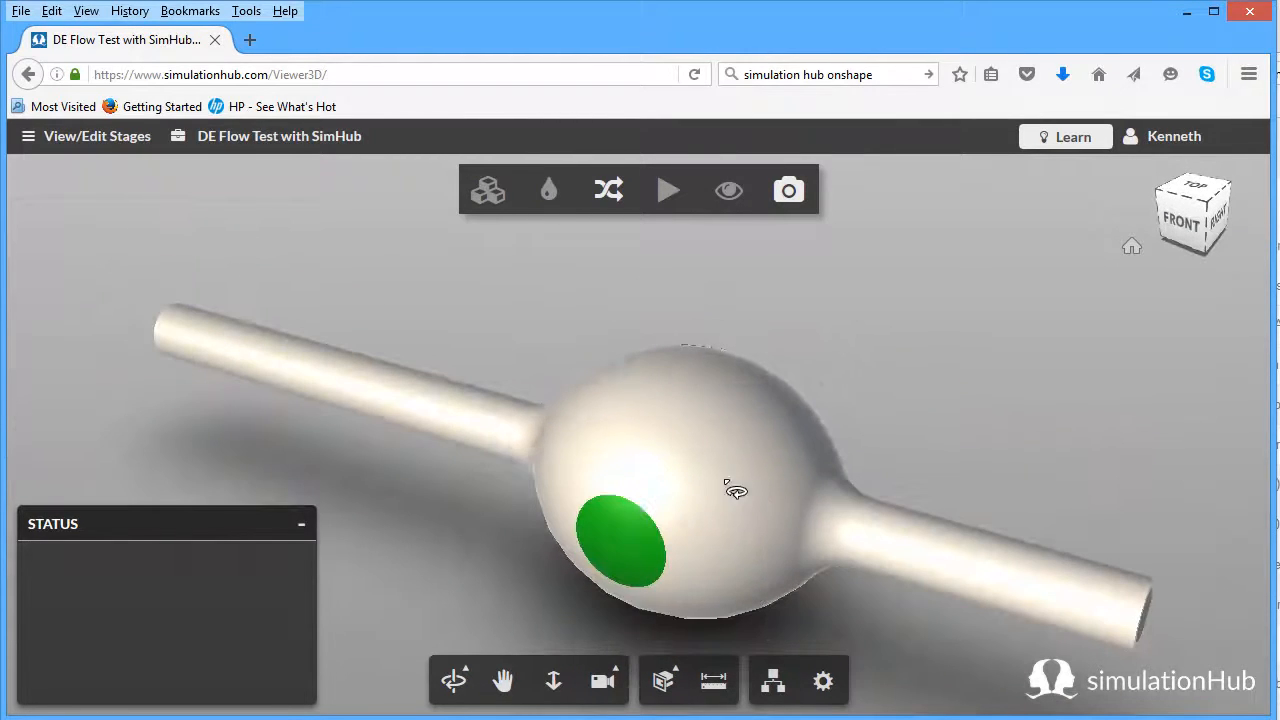
pyautogui.rightClick(730, 490)
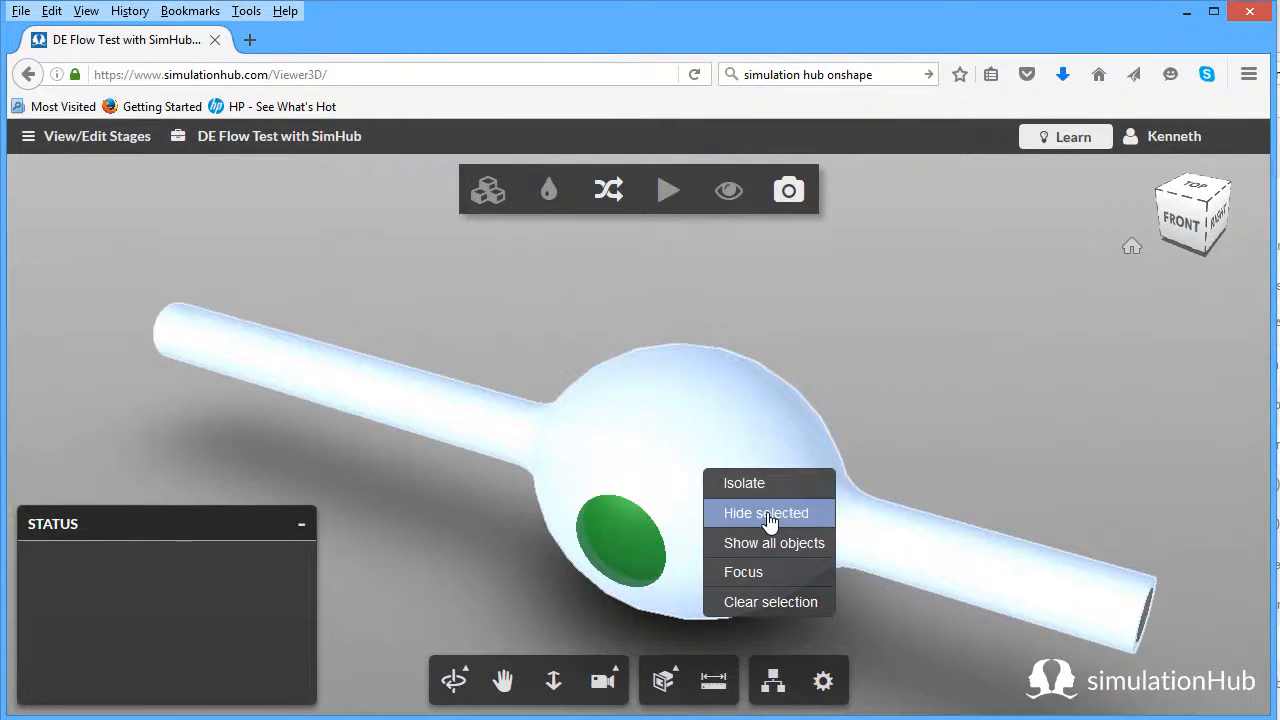
pyautogui.click(768, 513)
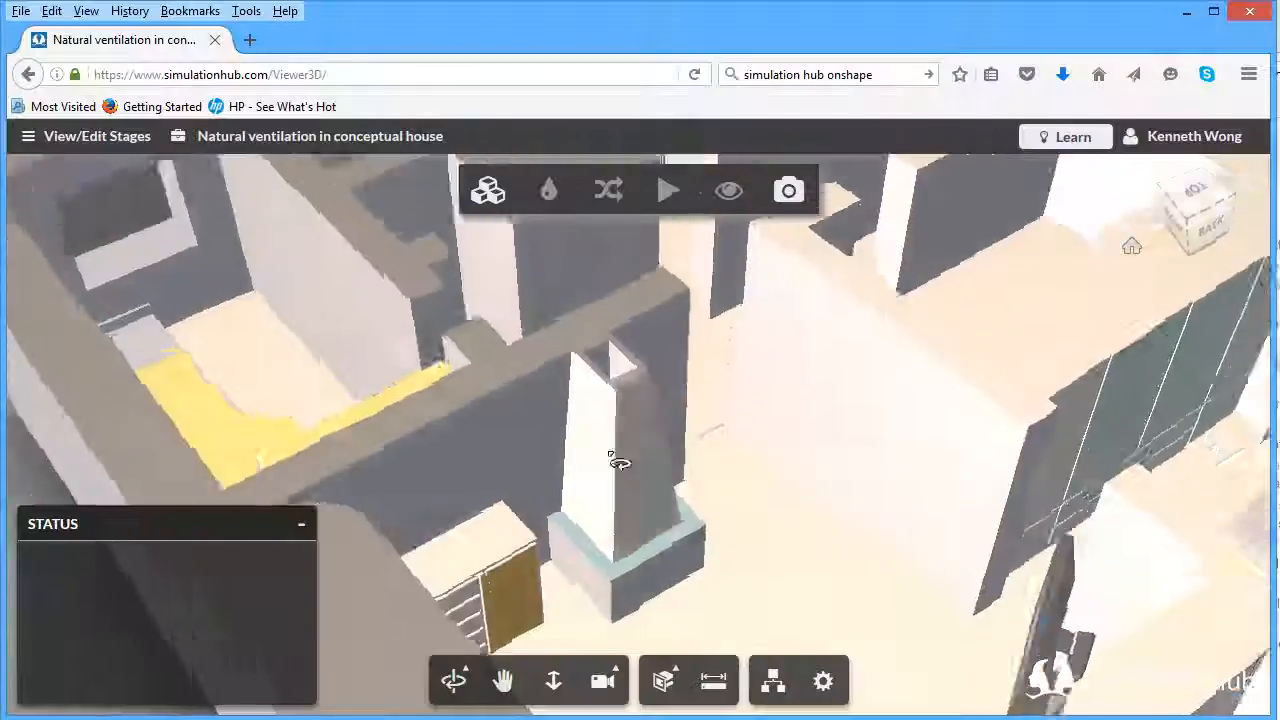
# Orbit the ventilation house model to view it from different angles.
pyautogui.moveTo(620, 460); pyautogui.dragTo(712, 445)
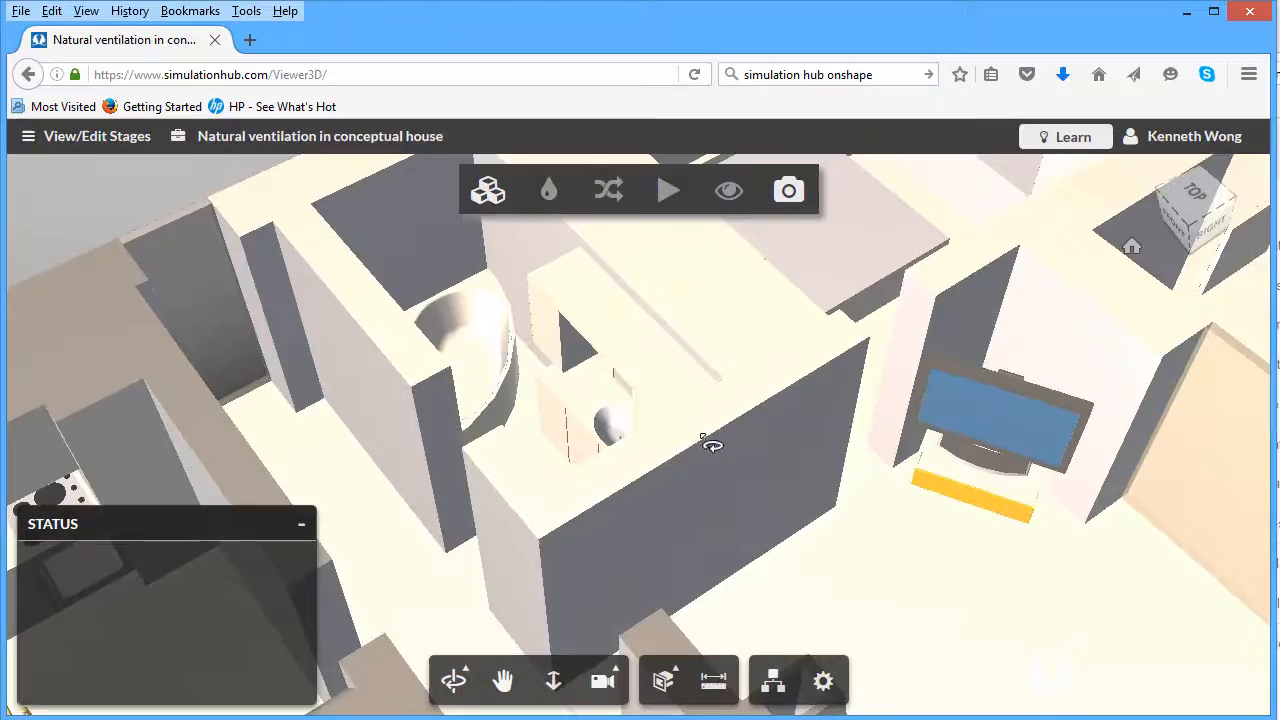
pyautogui.moveTo(712, 444); pyautogui.dragTo(583, 440)
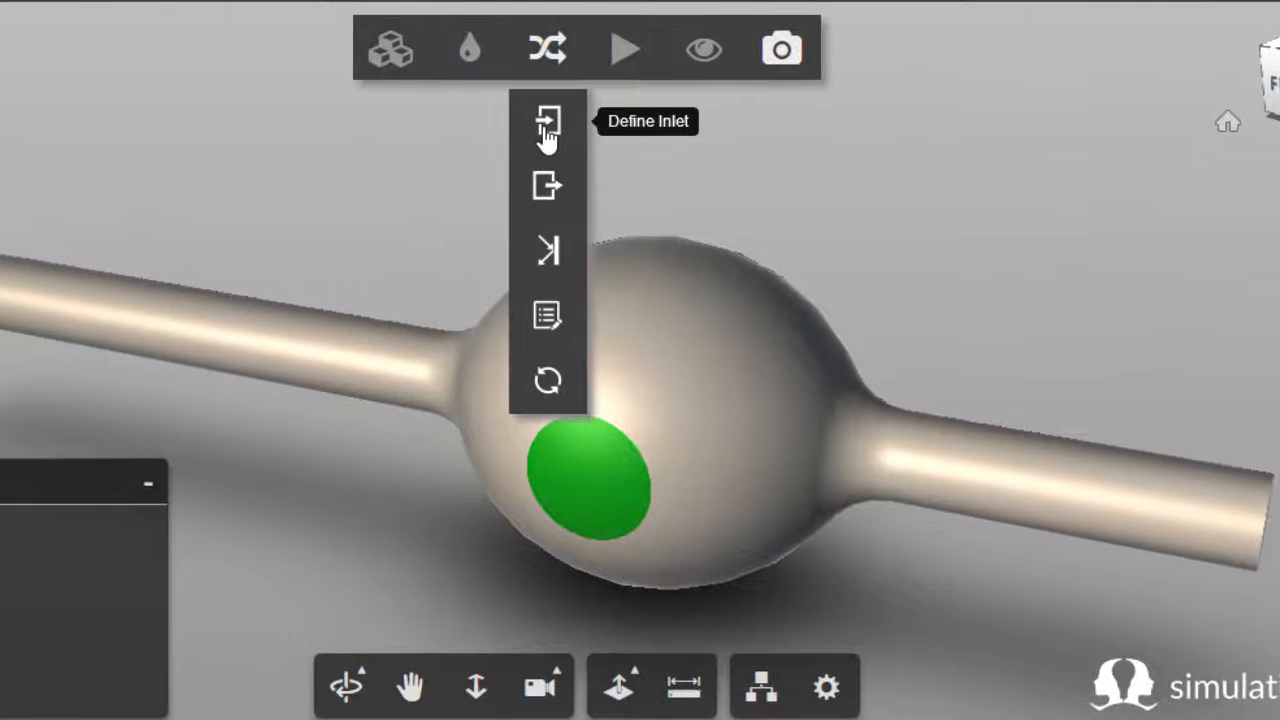
# Set the sphere's front opening as an inlet with 10.0 m/s velocity.
pyautogui.click(546, 120)
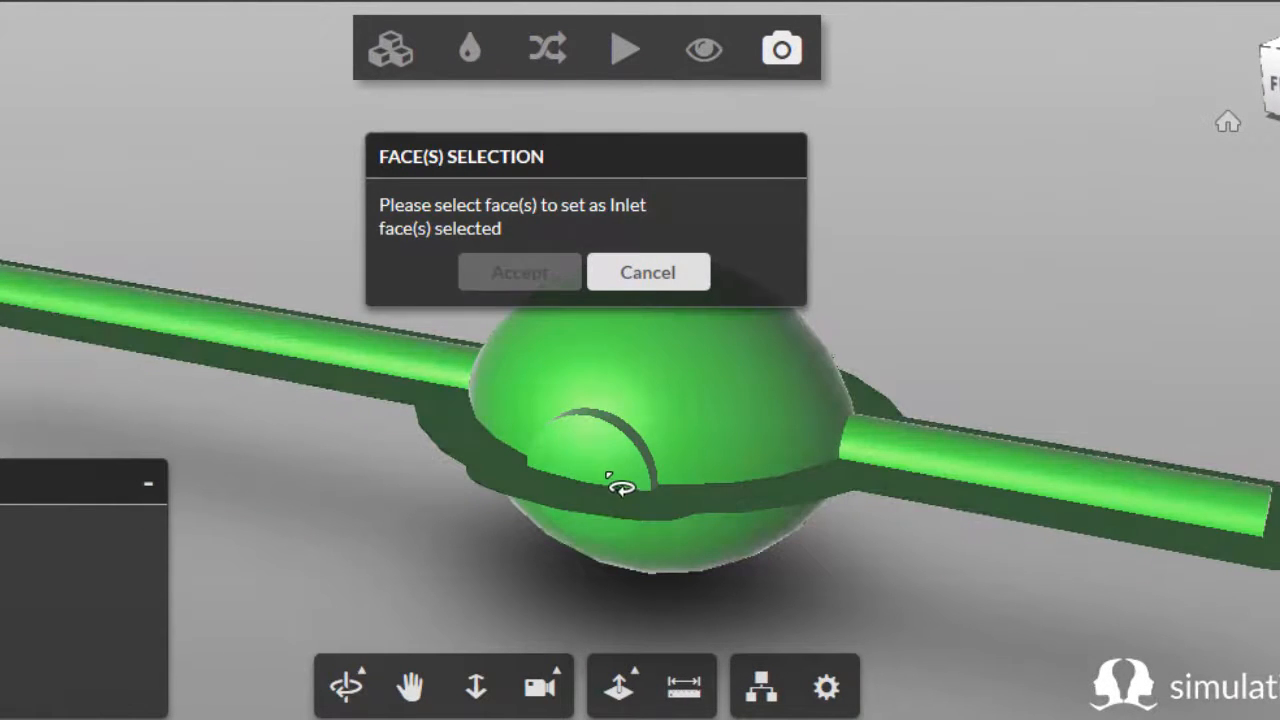
pyautogui.click(595, 480)
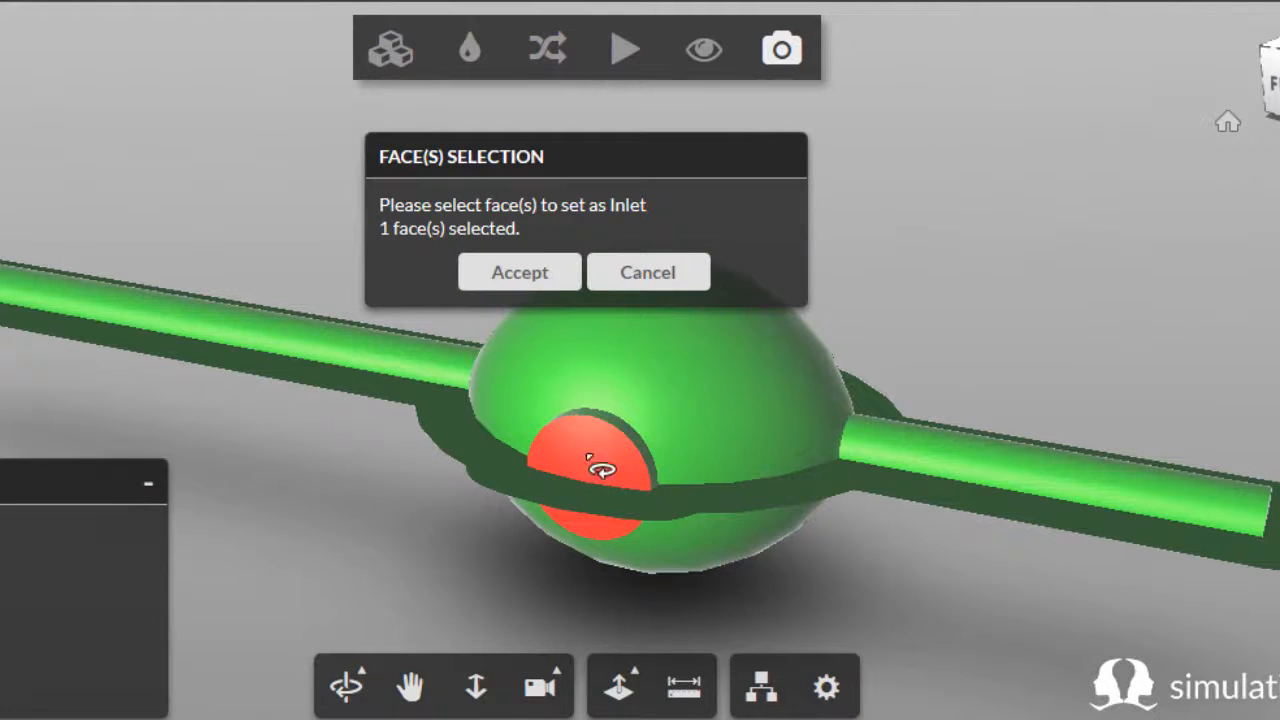
pyautogui.click(518, 271)
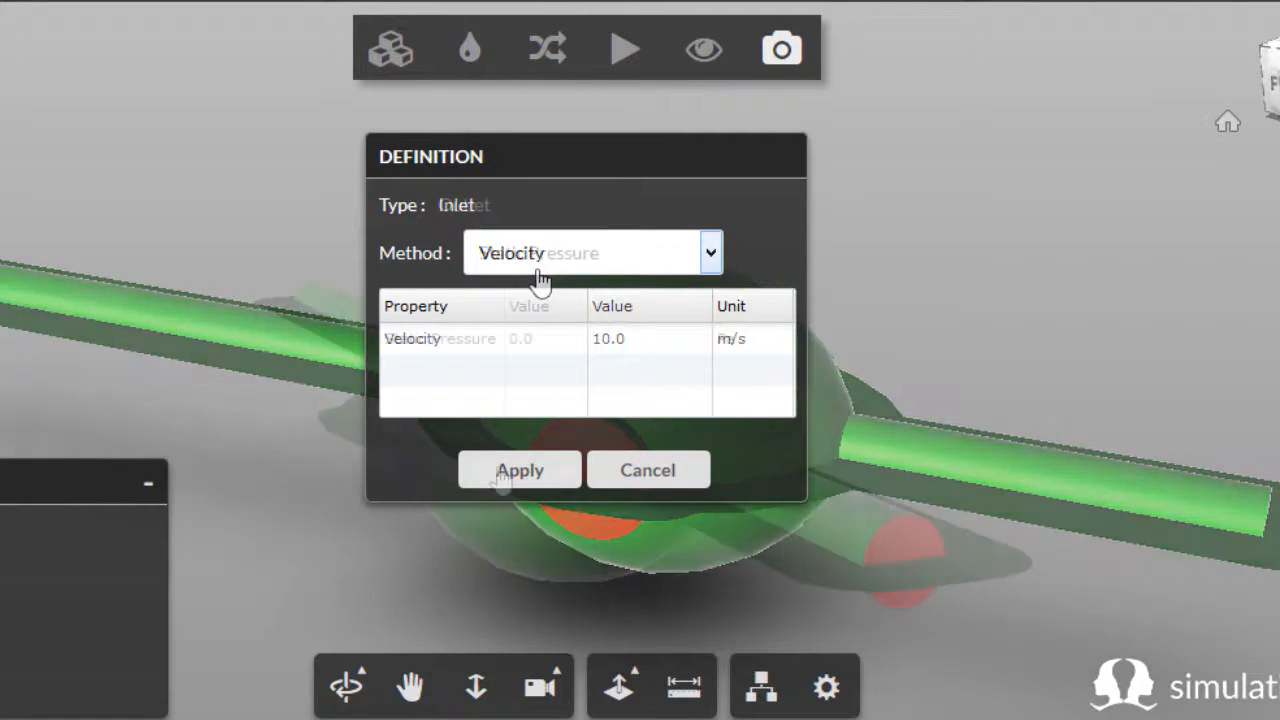
pyautogui.click(518, 469)
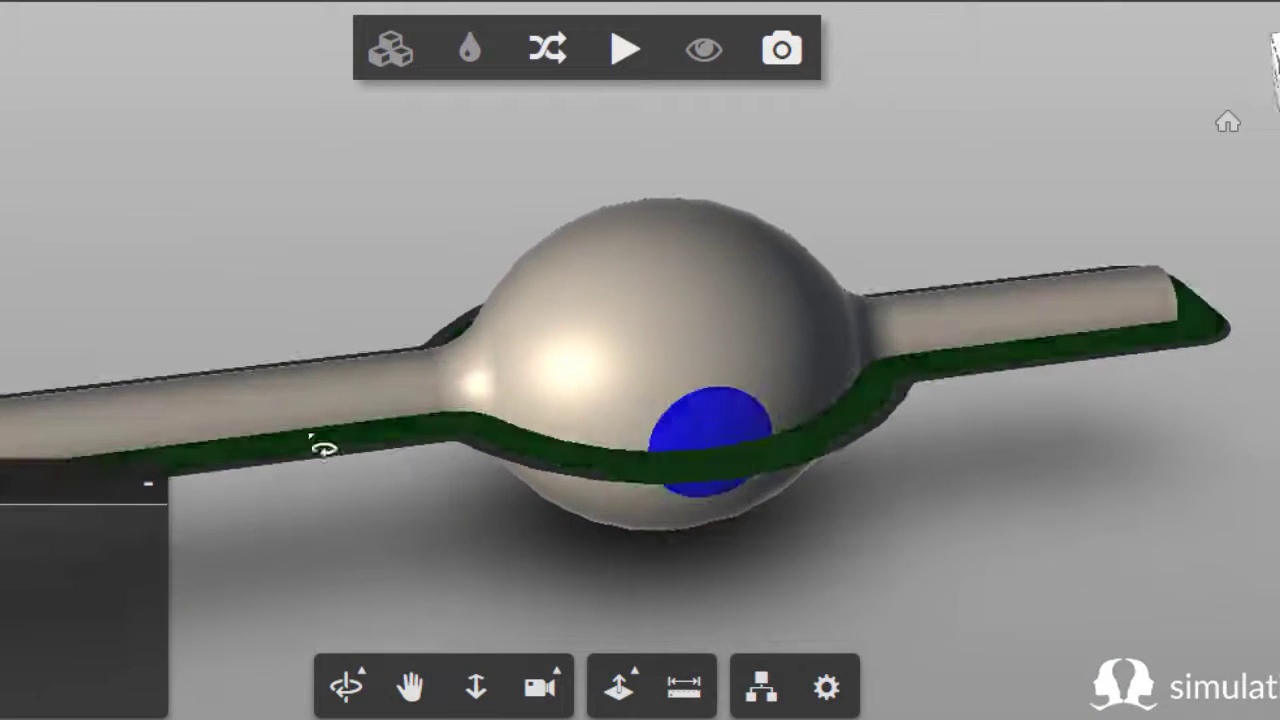
pyautogui.moveTo(330, 445); pyautogui.dragTo(615, 245)
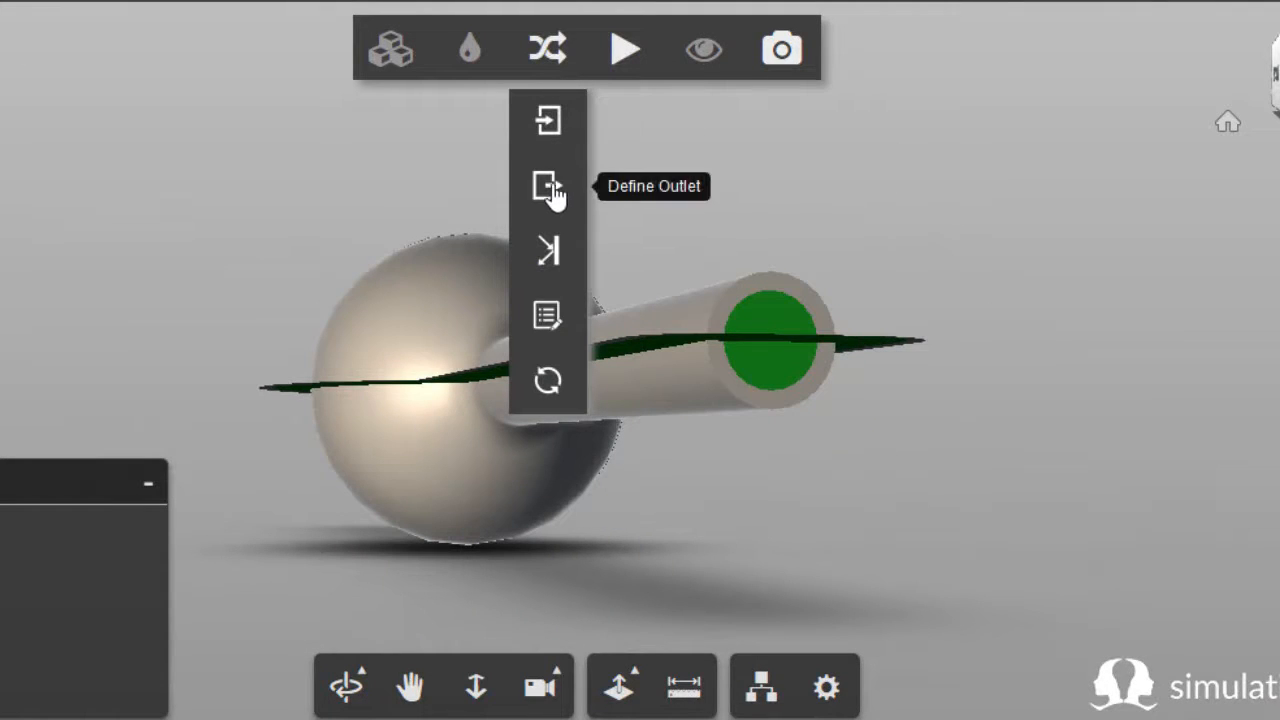
# Set the small pipe's end face as the outlet boundary.
pyautogui.click(544, 186)
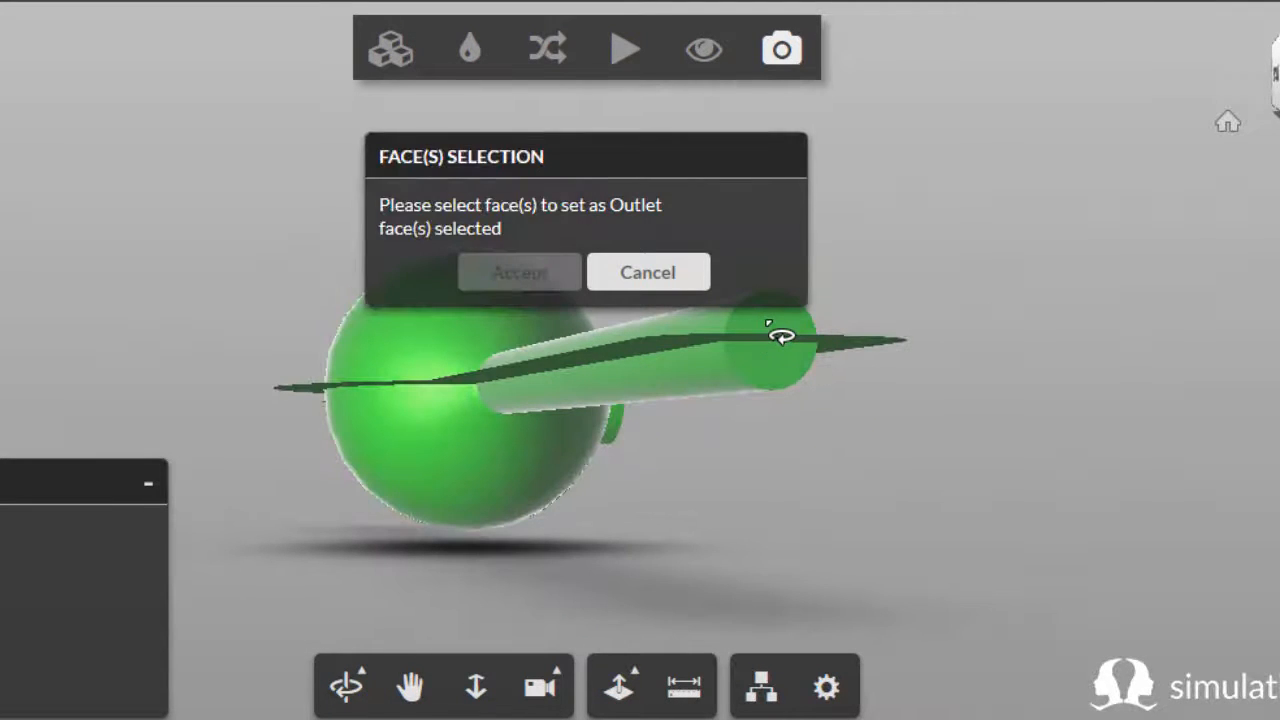
pyautogui.click(775, 337)
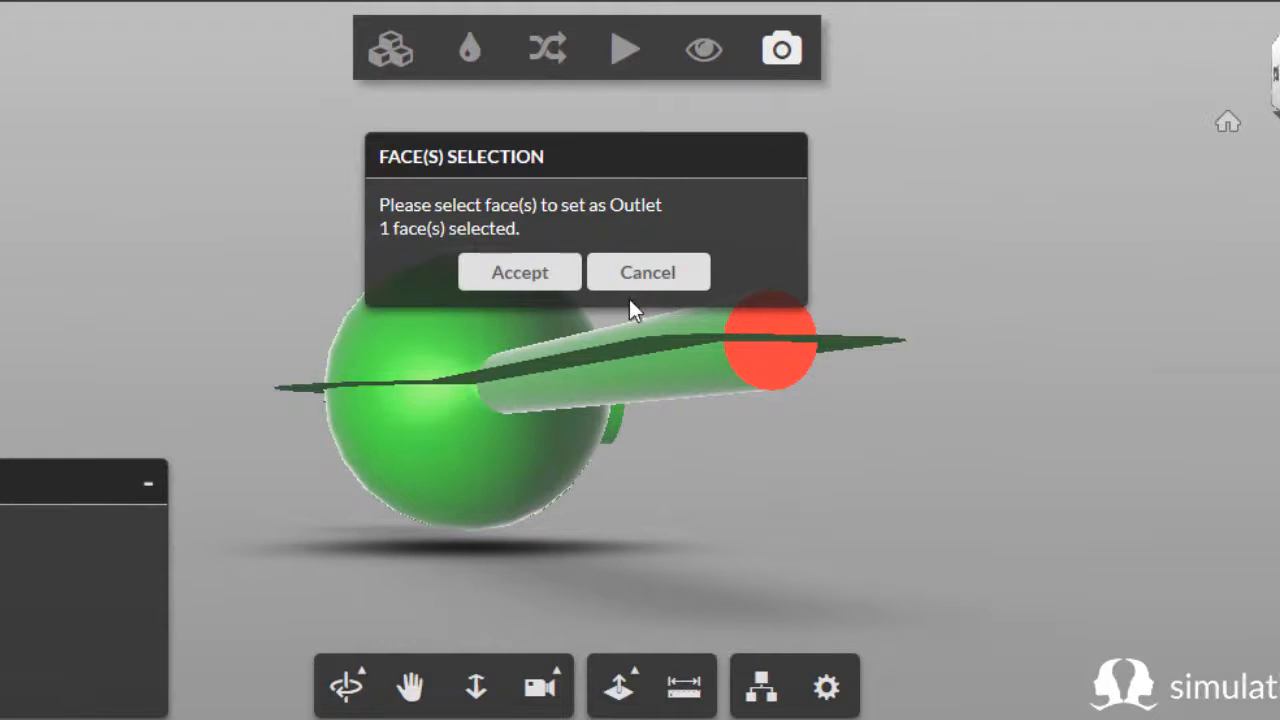
pyautogui.click(519, 272)
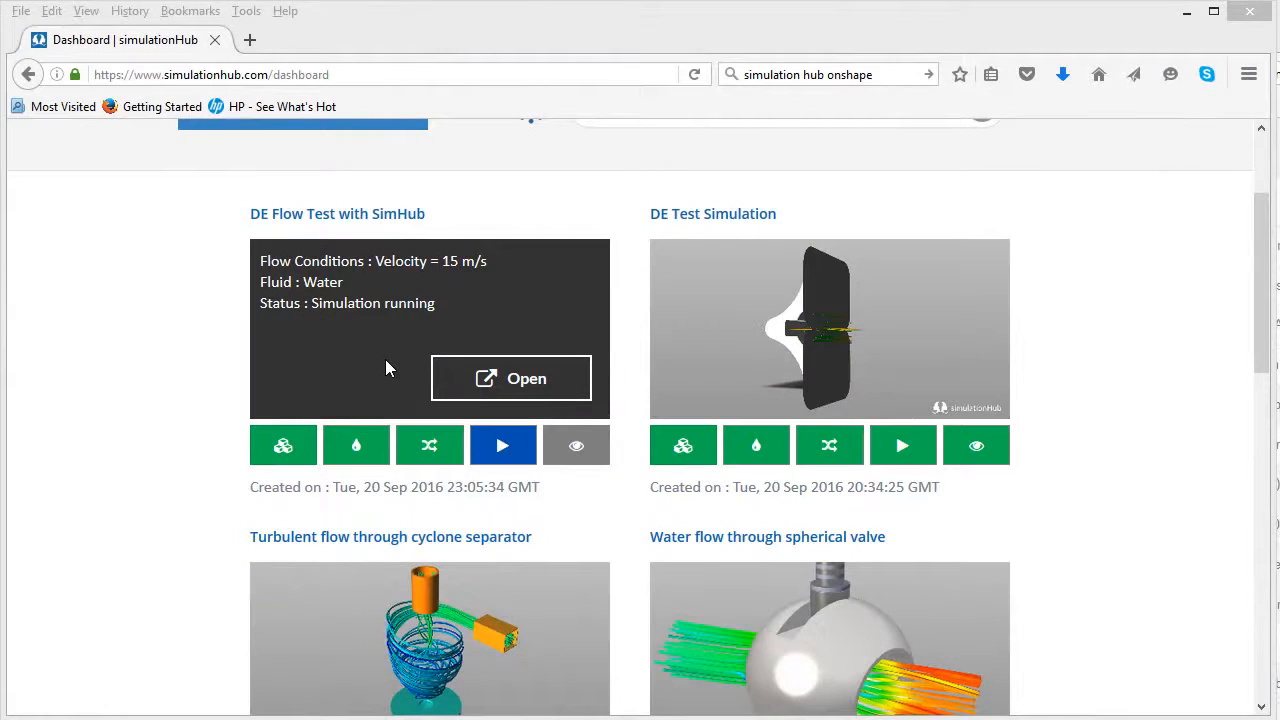
# Reload the dashboard until the card shows Stage: Results, Status: Complete.
pyautogui.click(503, 445)
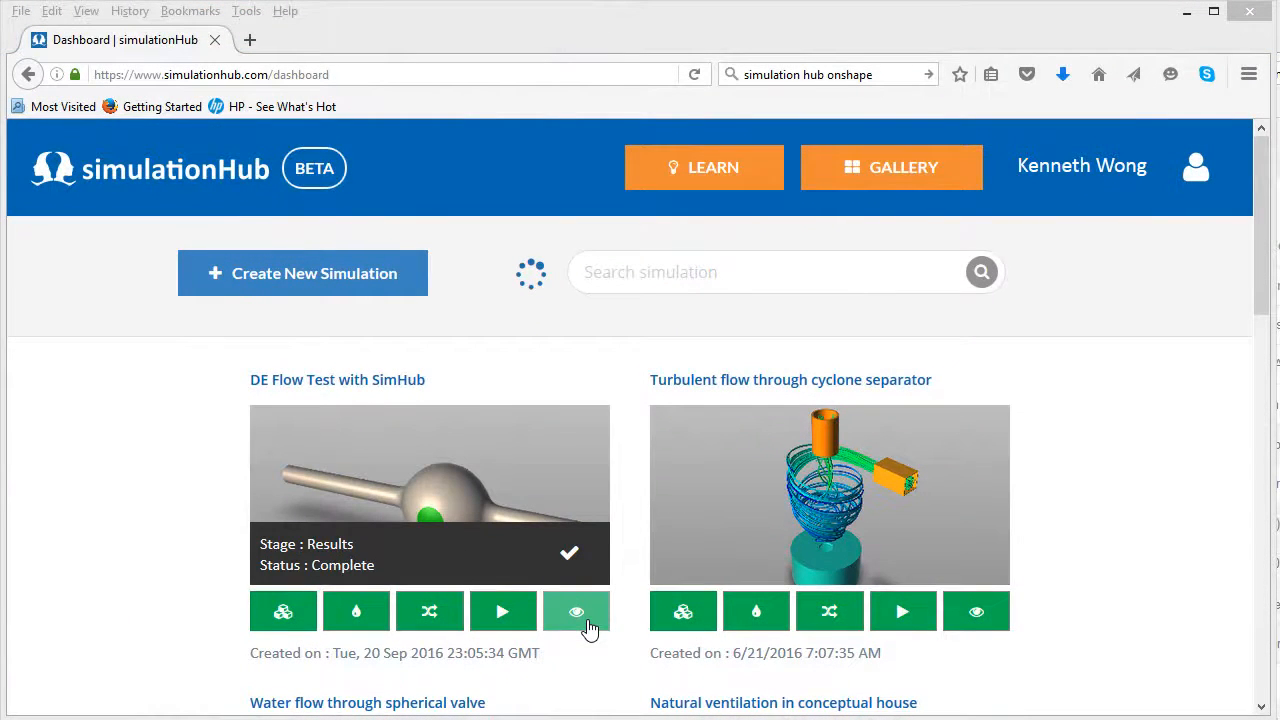
# Preview the finished DE Flow Test results and open them in the 3D viewer.
pyautogui.click(582, 611)
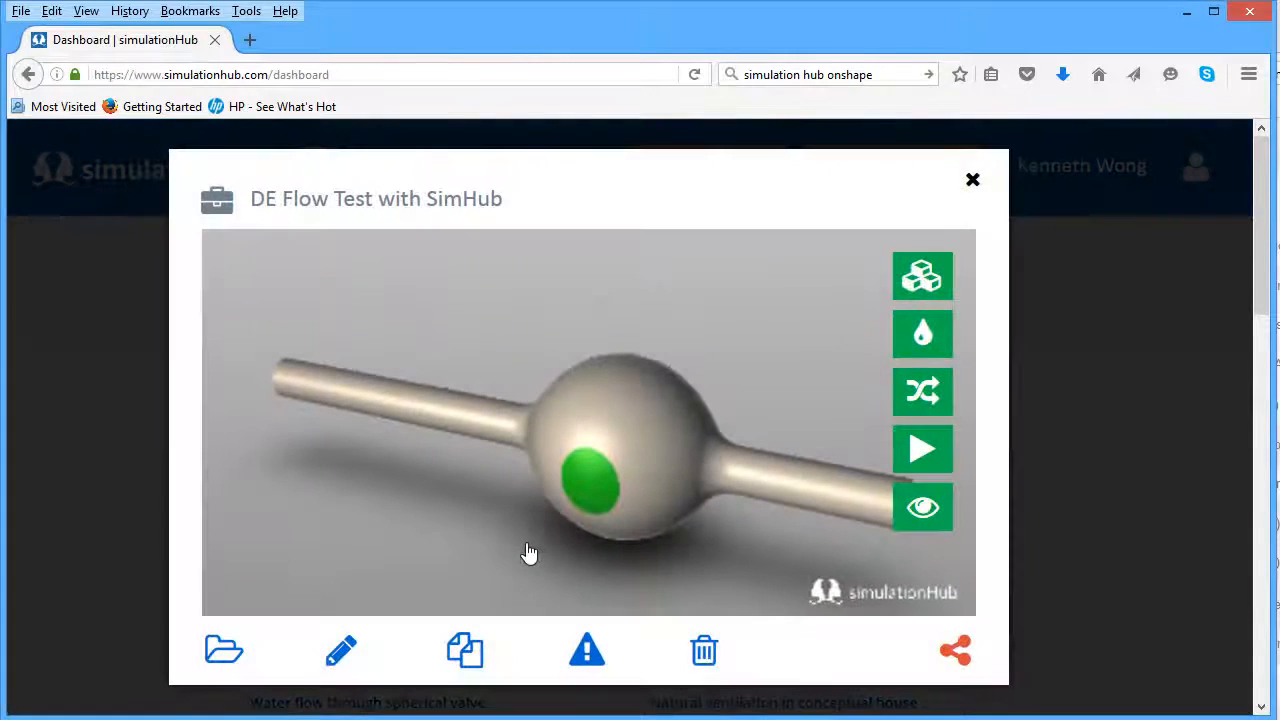
pyautogui.click(222, 651)
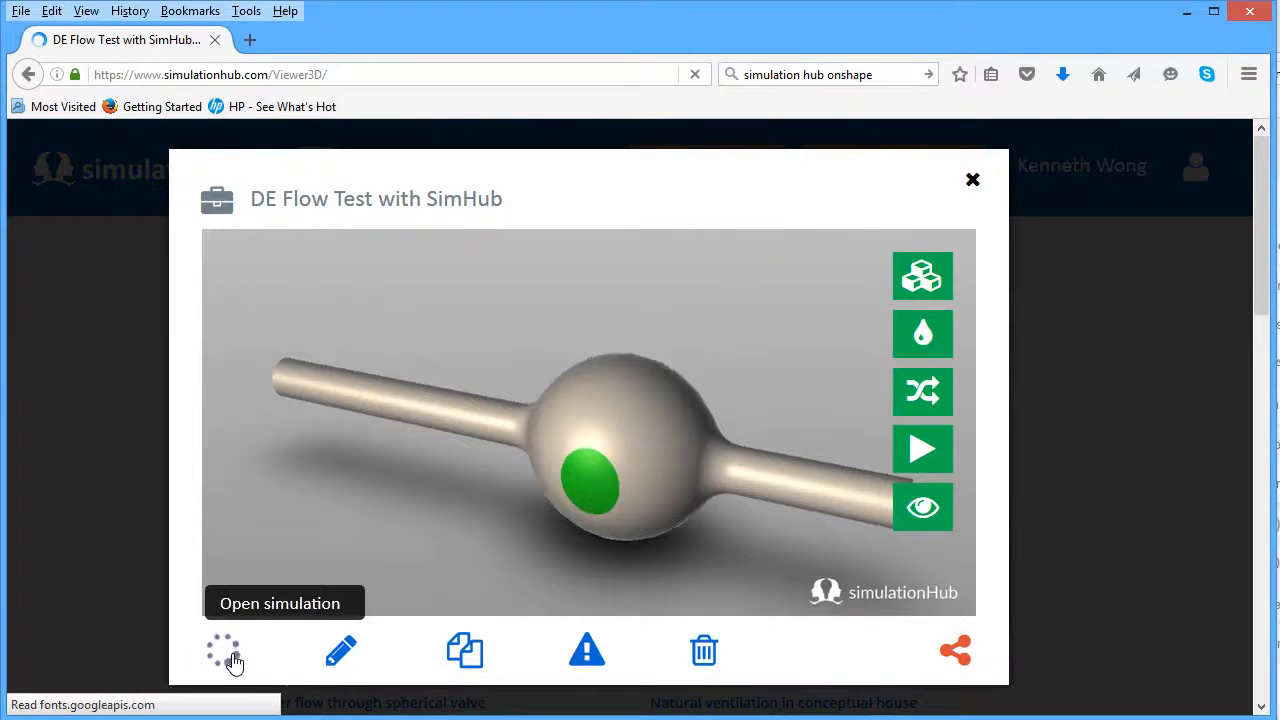
pyautogui.click(222, 650)
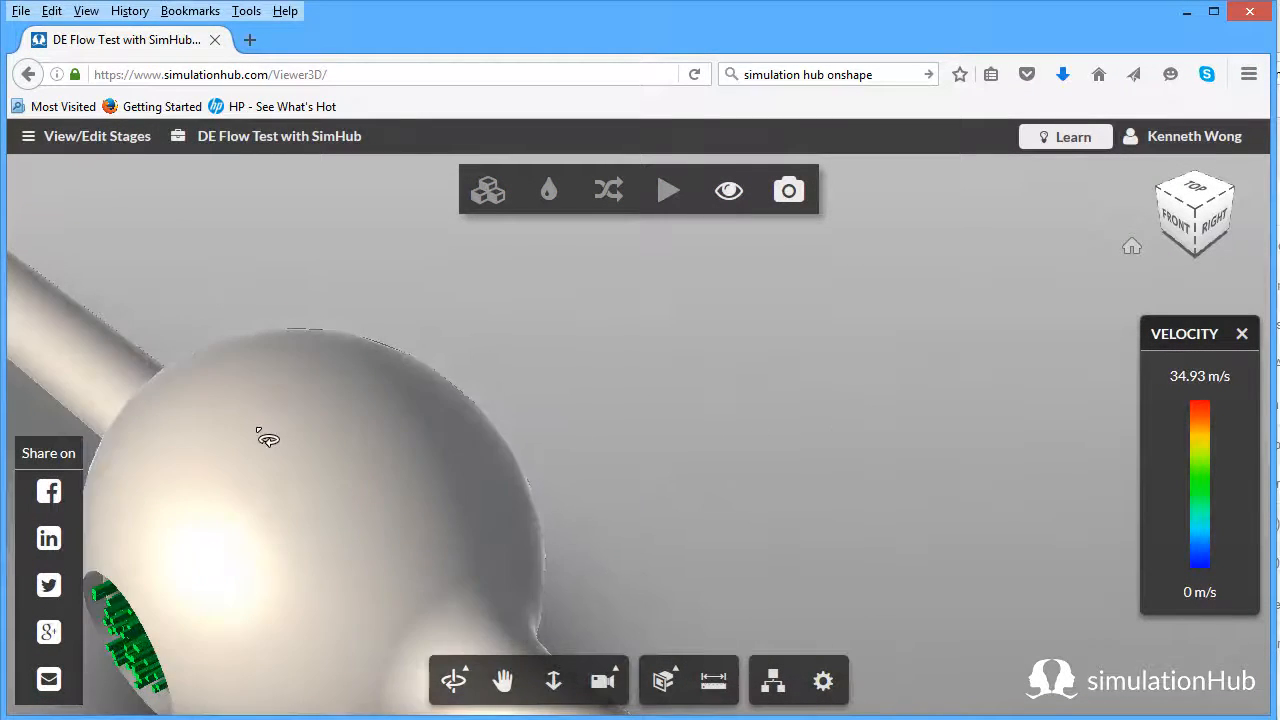
# Isolate the pump model's velocity-coloured flow streamlines and bring up result display options.
pyautogui.moveTo(267, 437); pyautogui.dragTo(715, 373)
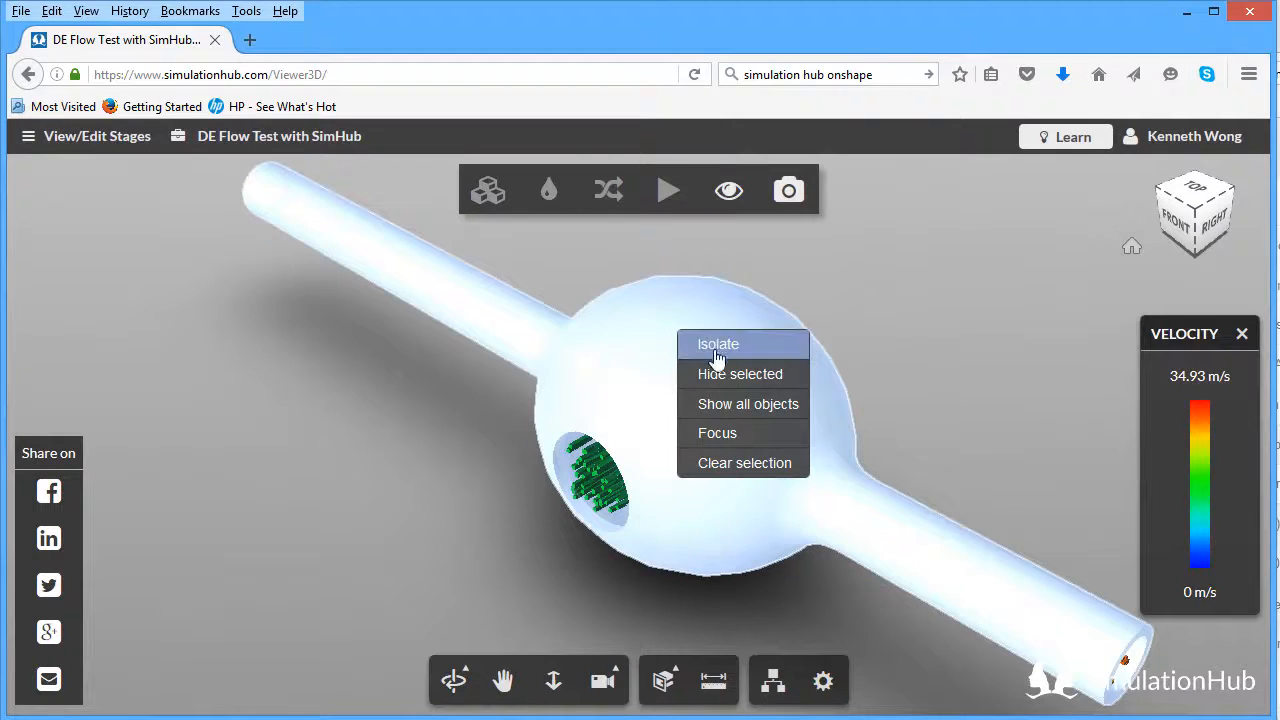
pyautogui.click(717, 343)
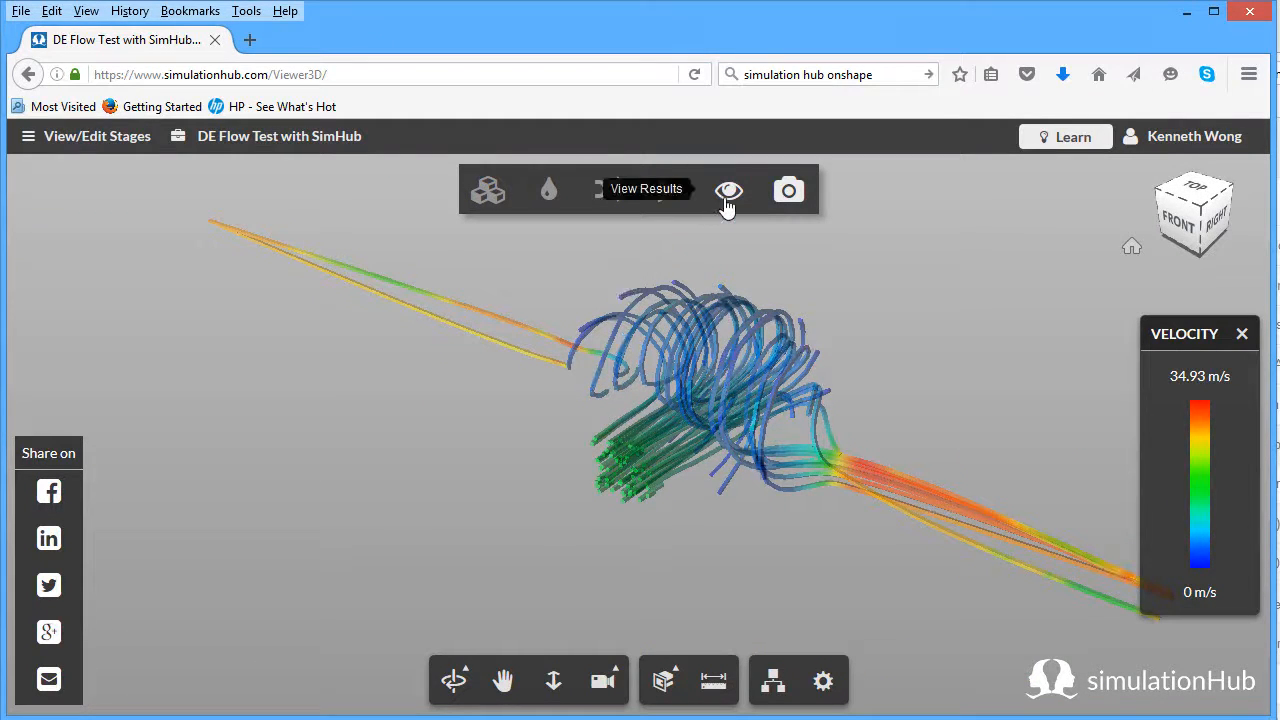
pyautogui.click(729, 190)
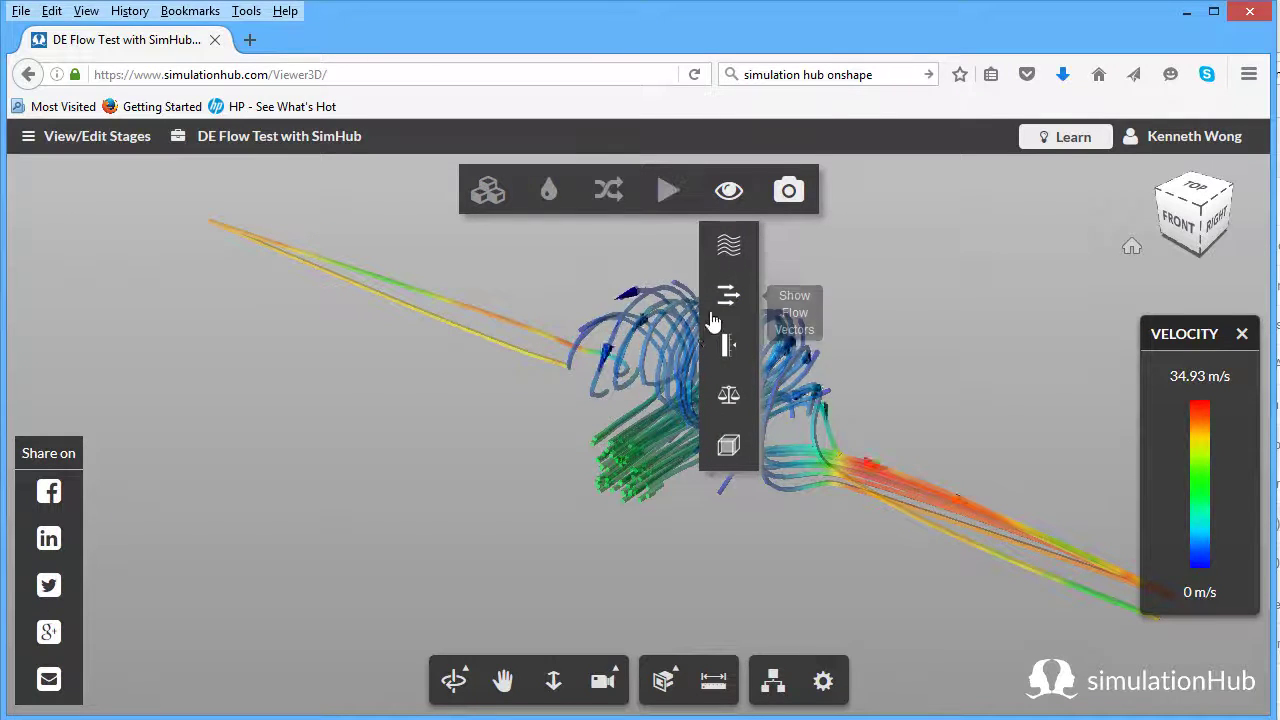
pyautogui.moveTo(728, 345)
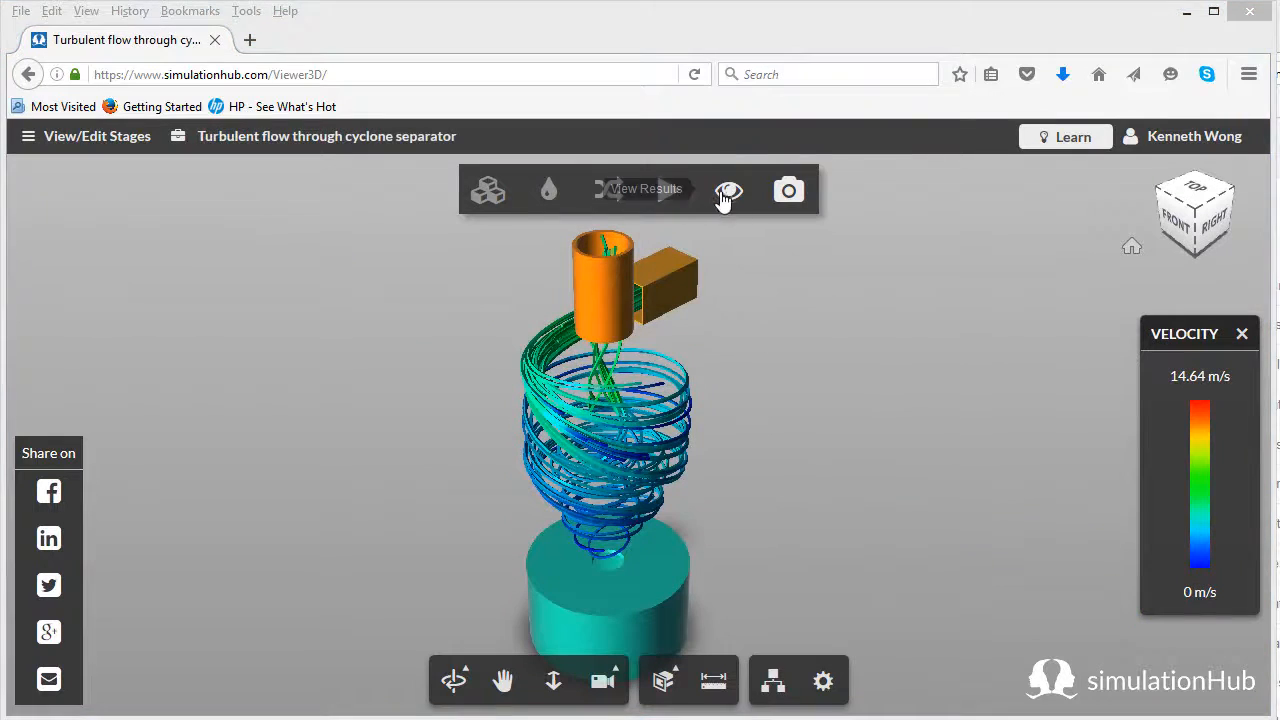
# Zoom in closely on the cyclone separator's swirling streamlines.
pyautogui.click(728, 190)
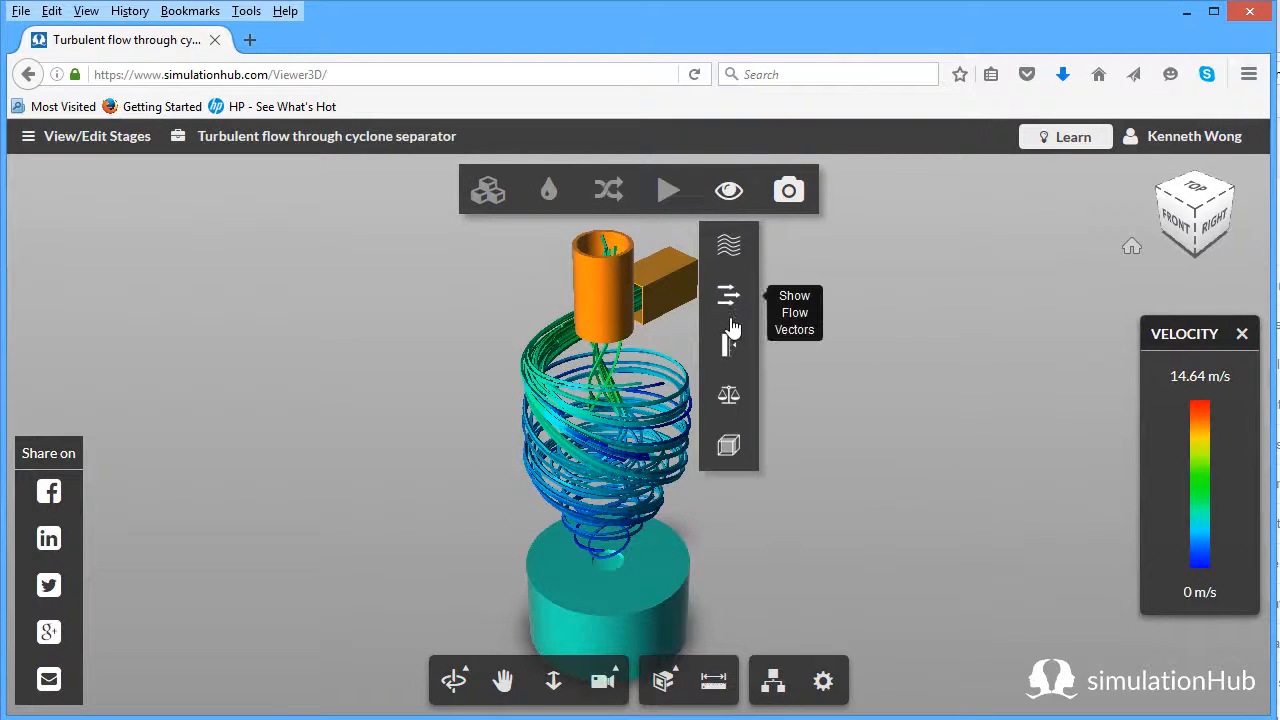
pyautogui.moveTo(730, 304)
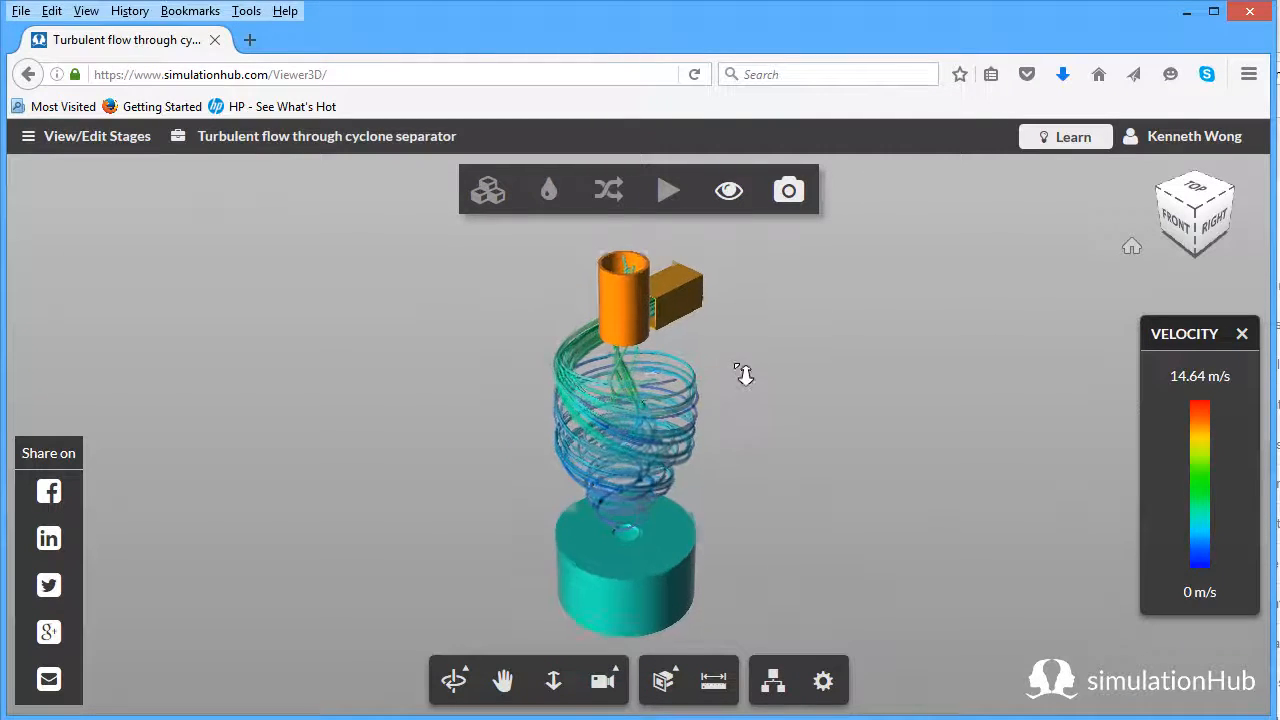
pyautogui.moveTo(743, 374); pyautogui.dragTo(538, 478)
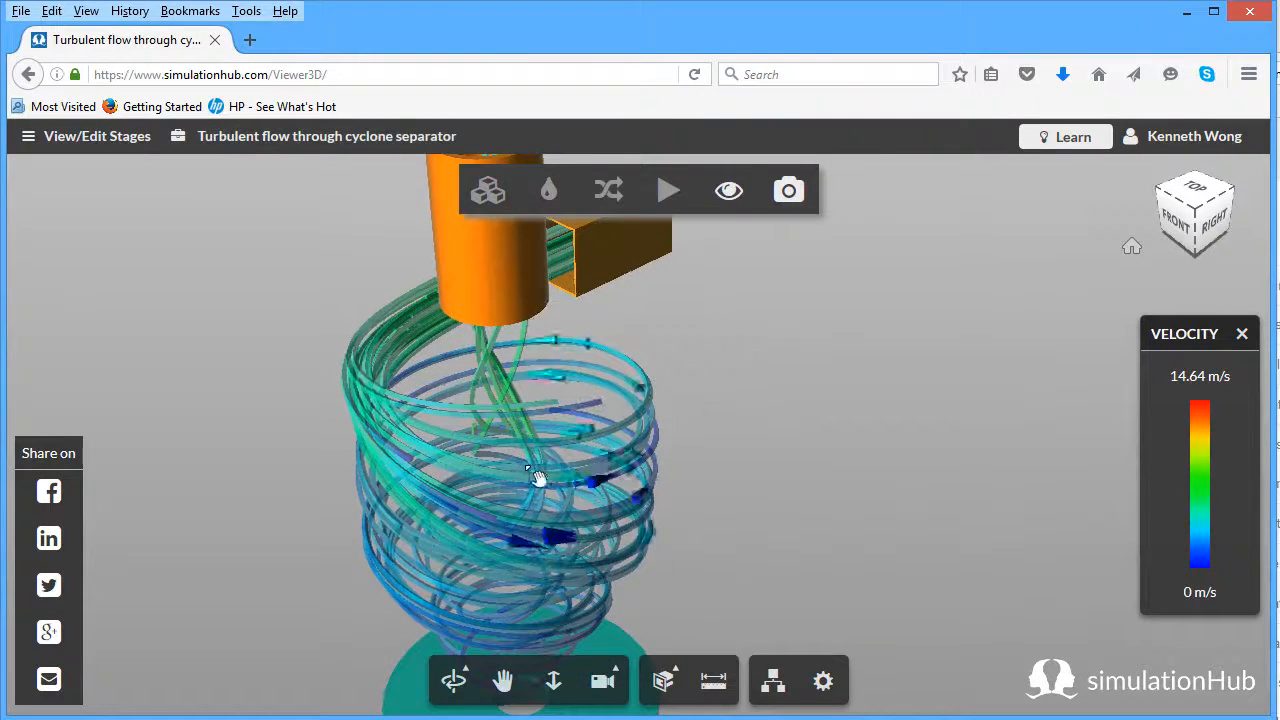
pyautogui.moveTo(538, 476); pyautogui.dragTo(903, 446)
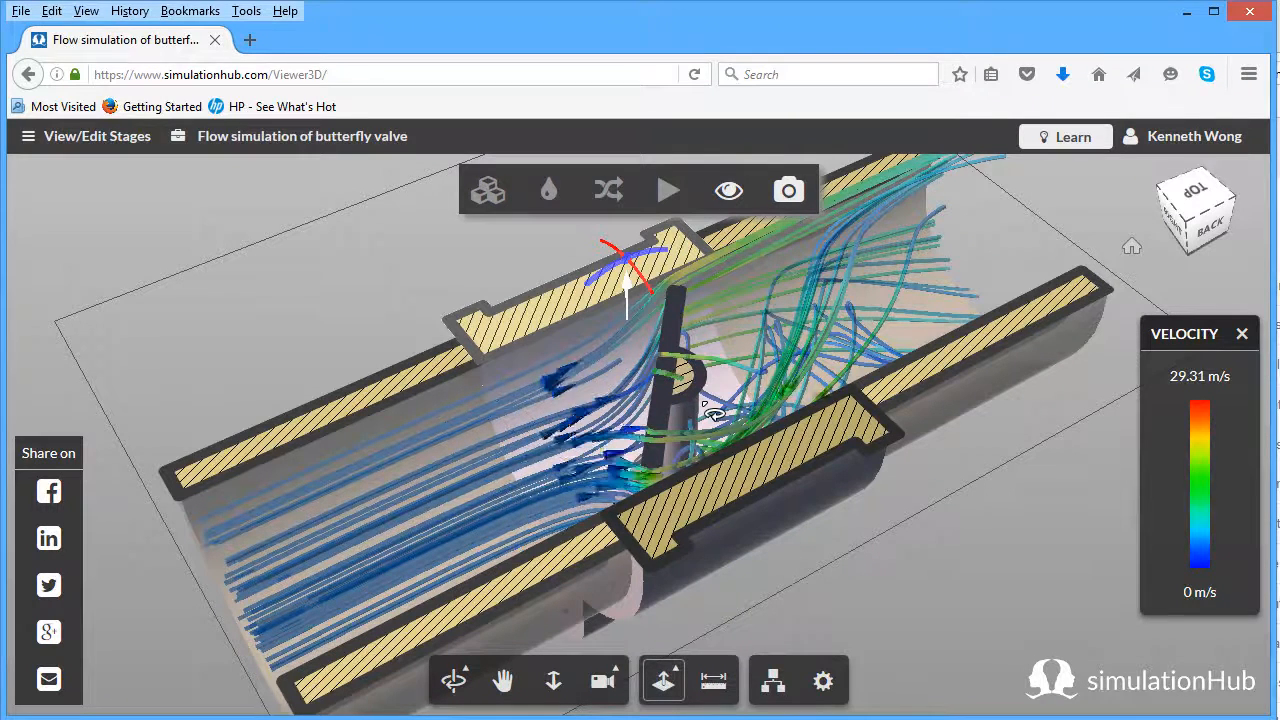
# Orbit around the butterfly valve, looking down into the pipe at the flow.
pyautogui.moveTo(710, 410); pyautogui.dragTo(617, 610)
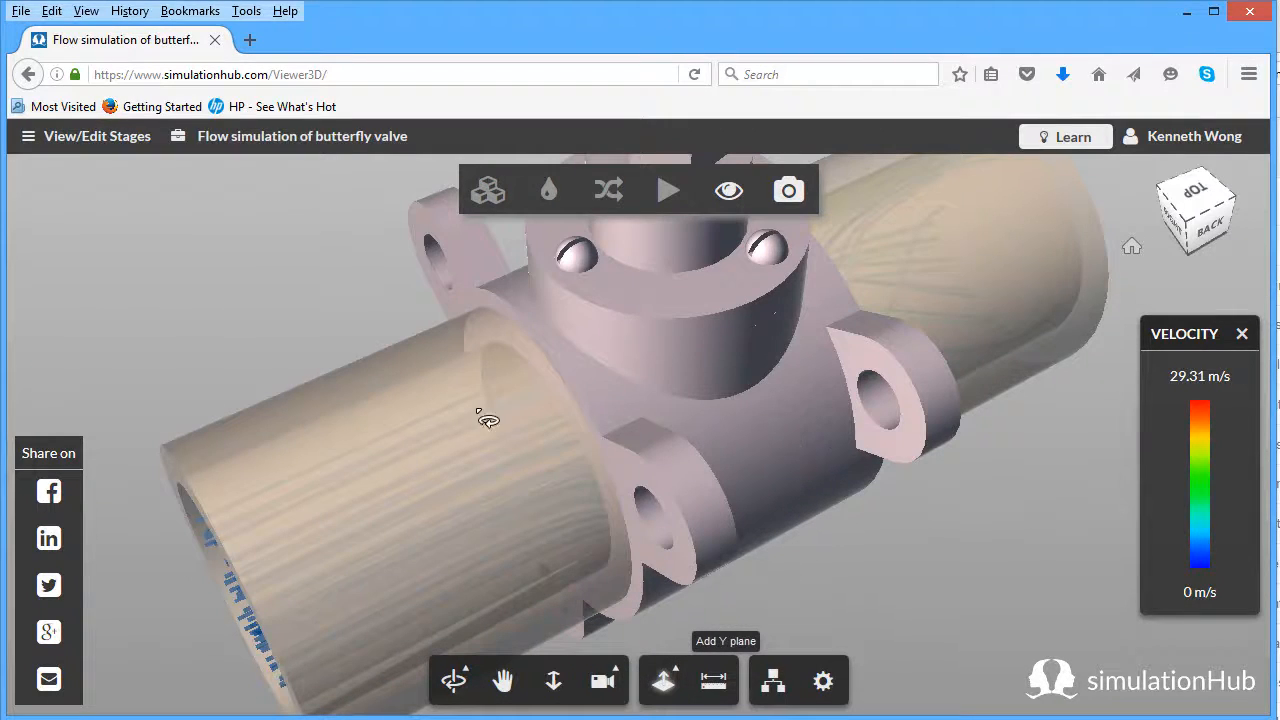
pyautogui.moveTo(487, 416); pyautogui.dragTo(530, 360)
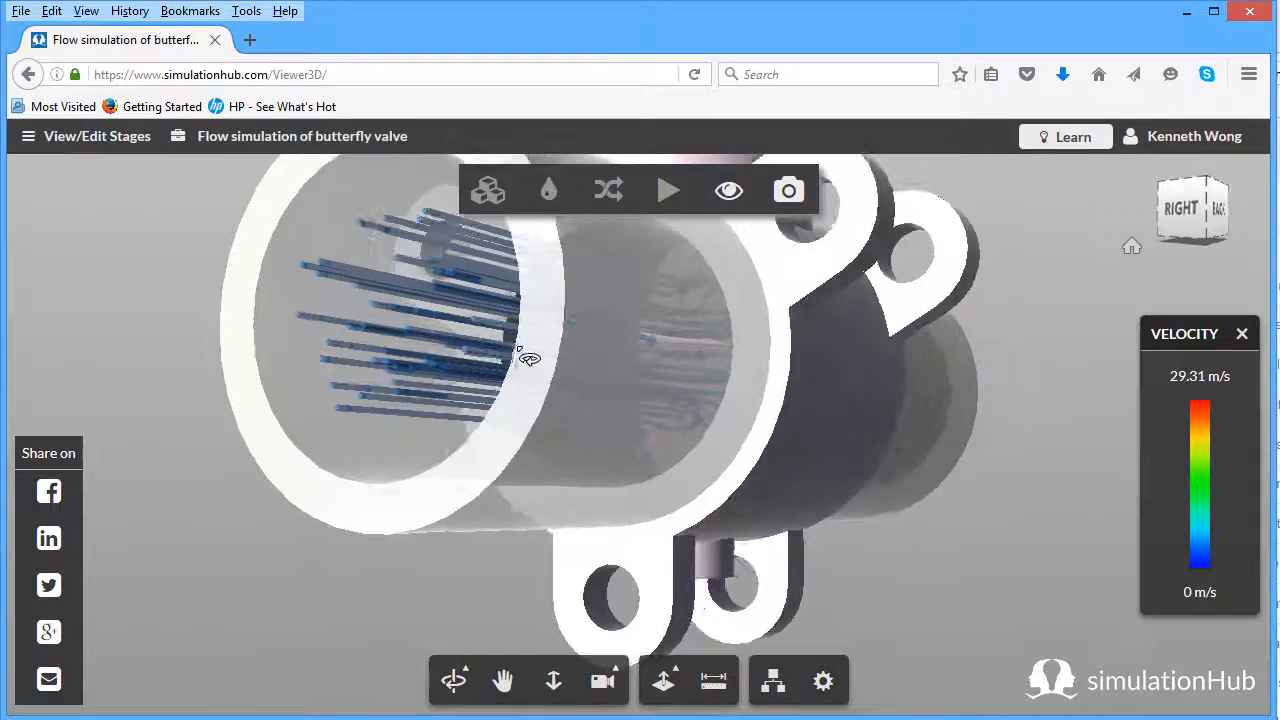
pyautogui.moveTo(530, 355); pyautogui.dragTo(980, 560)
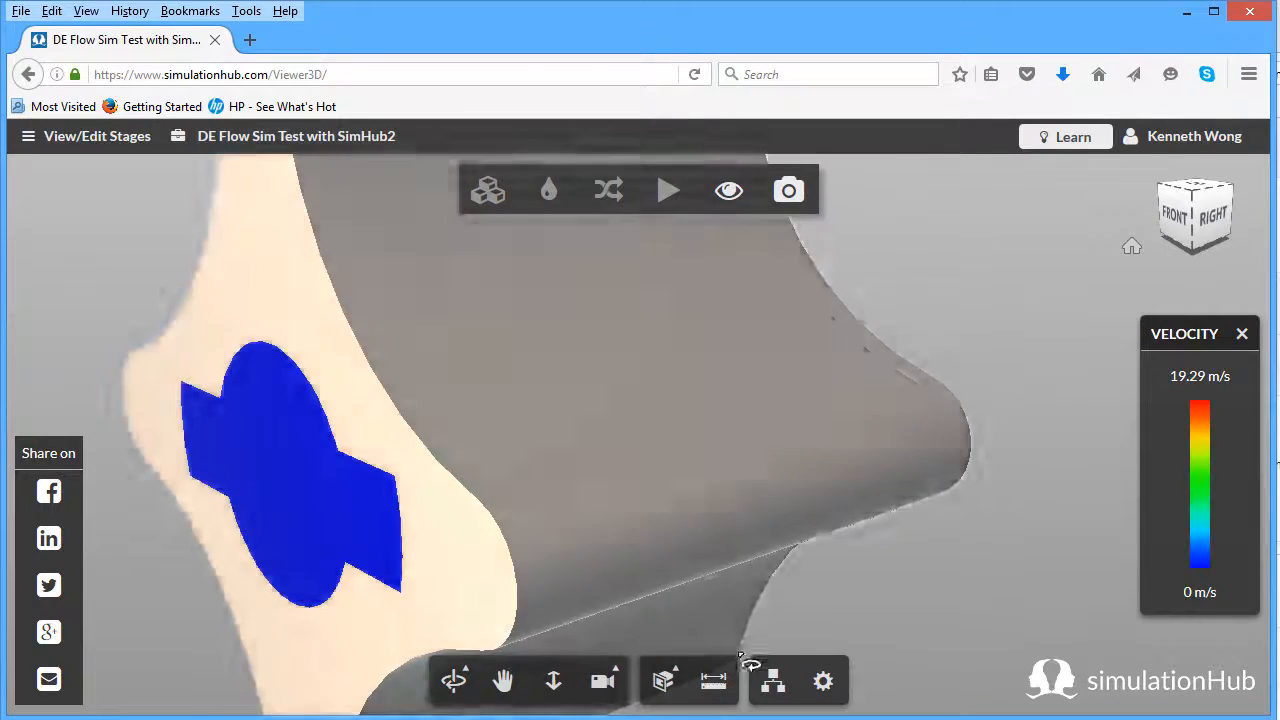
# Add an X section plane and orbit to face it, exposing the green-to-orange velocity streamlines.
pyautogui.click(665, 682)
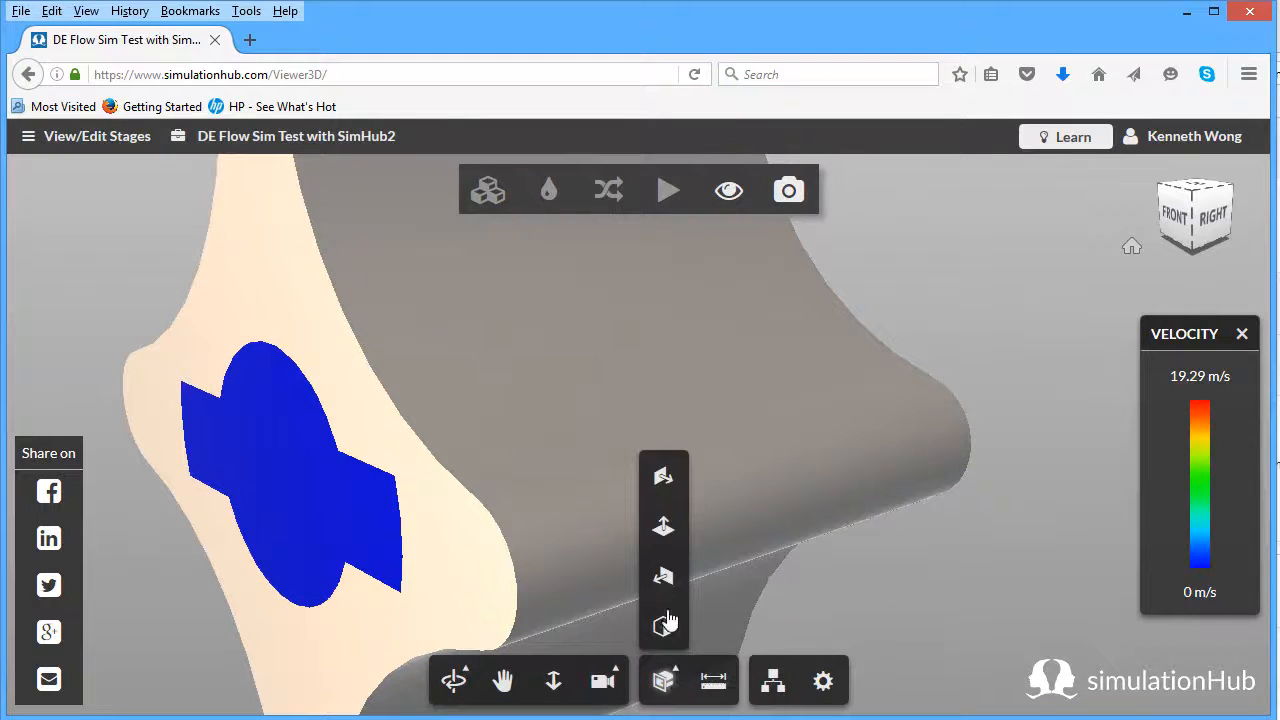
pyautogui.moveTo(665, 485)
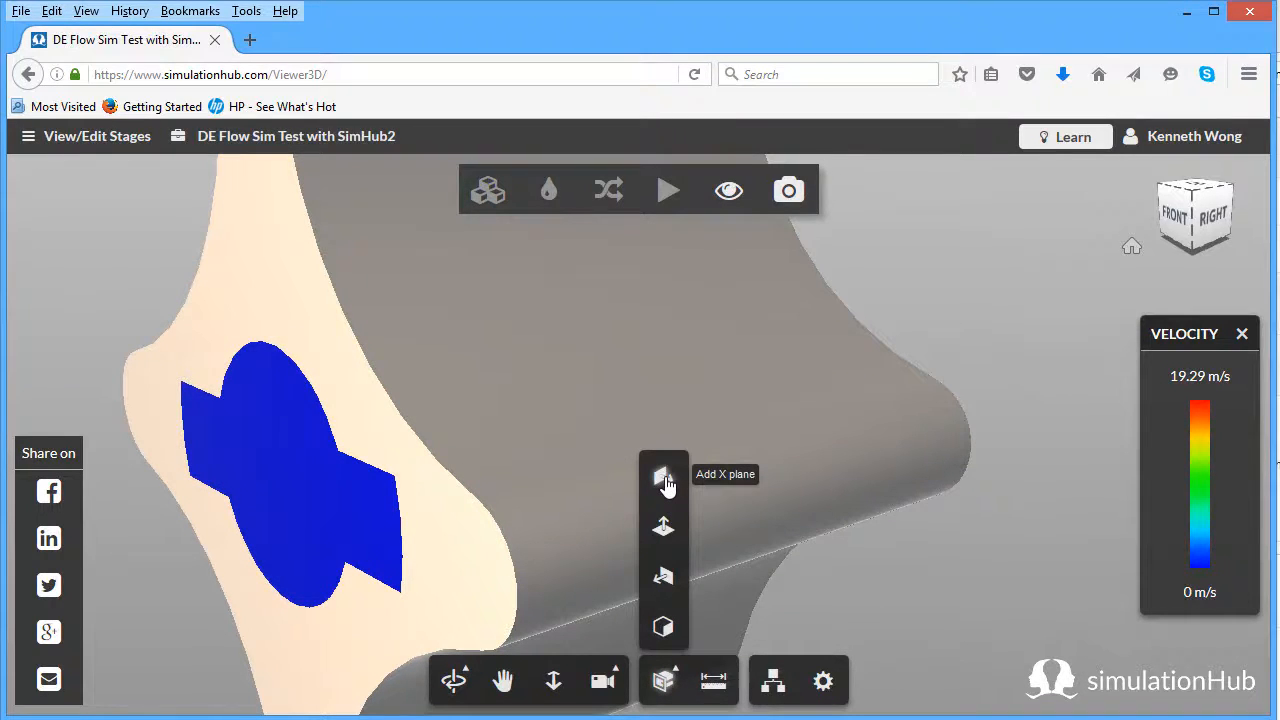
pyautogui.click(662, 473)
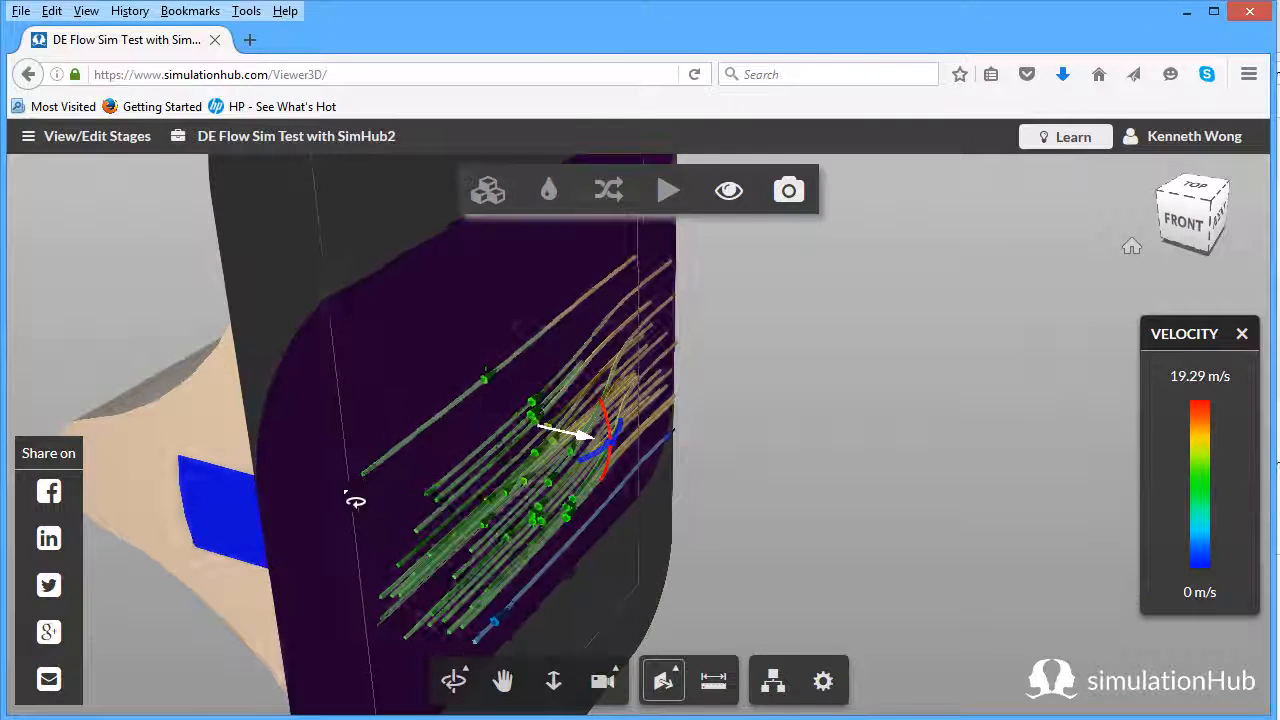
pyautogui.moveTo(356, 501); pyautogui.dragTo(331, 489)
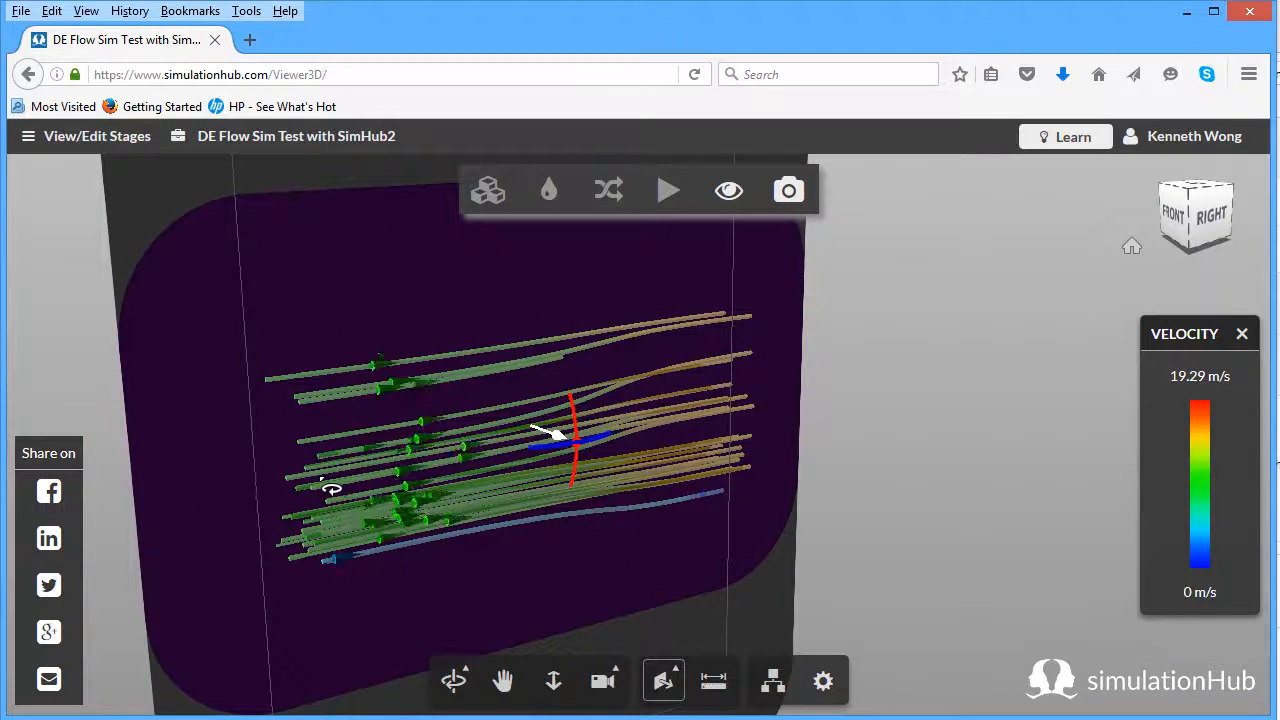